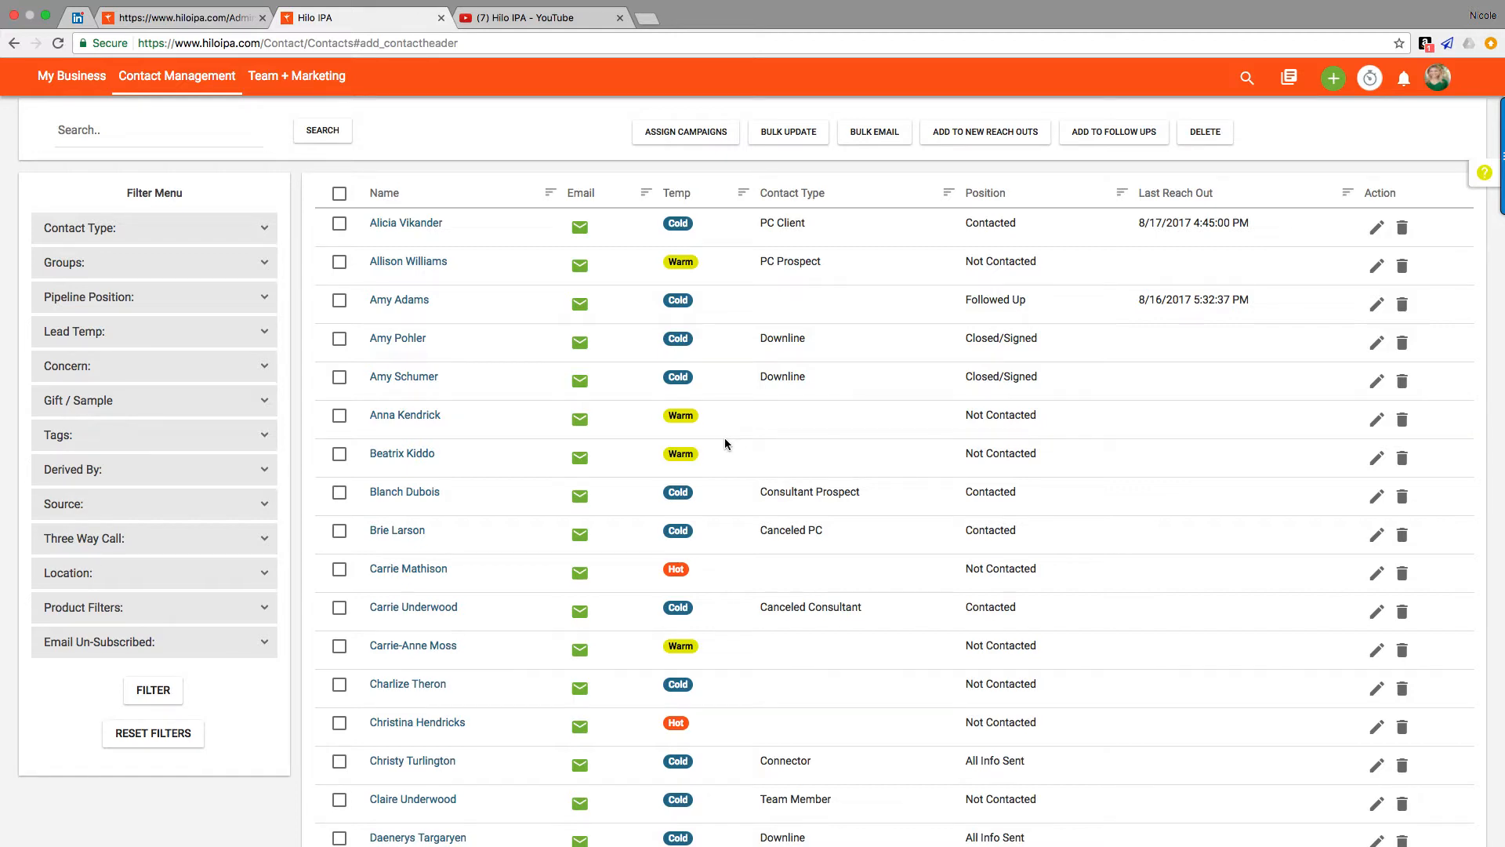
Step: From the Contact Management menu, start a new contact with an empty Add Contact form
click(176, 76)
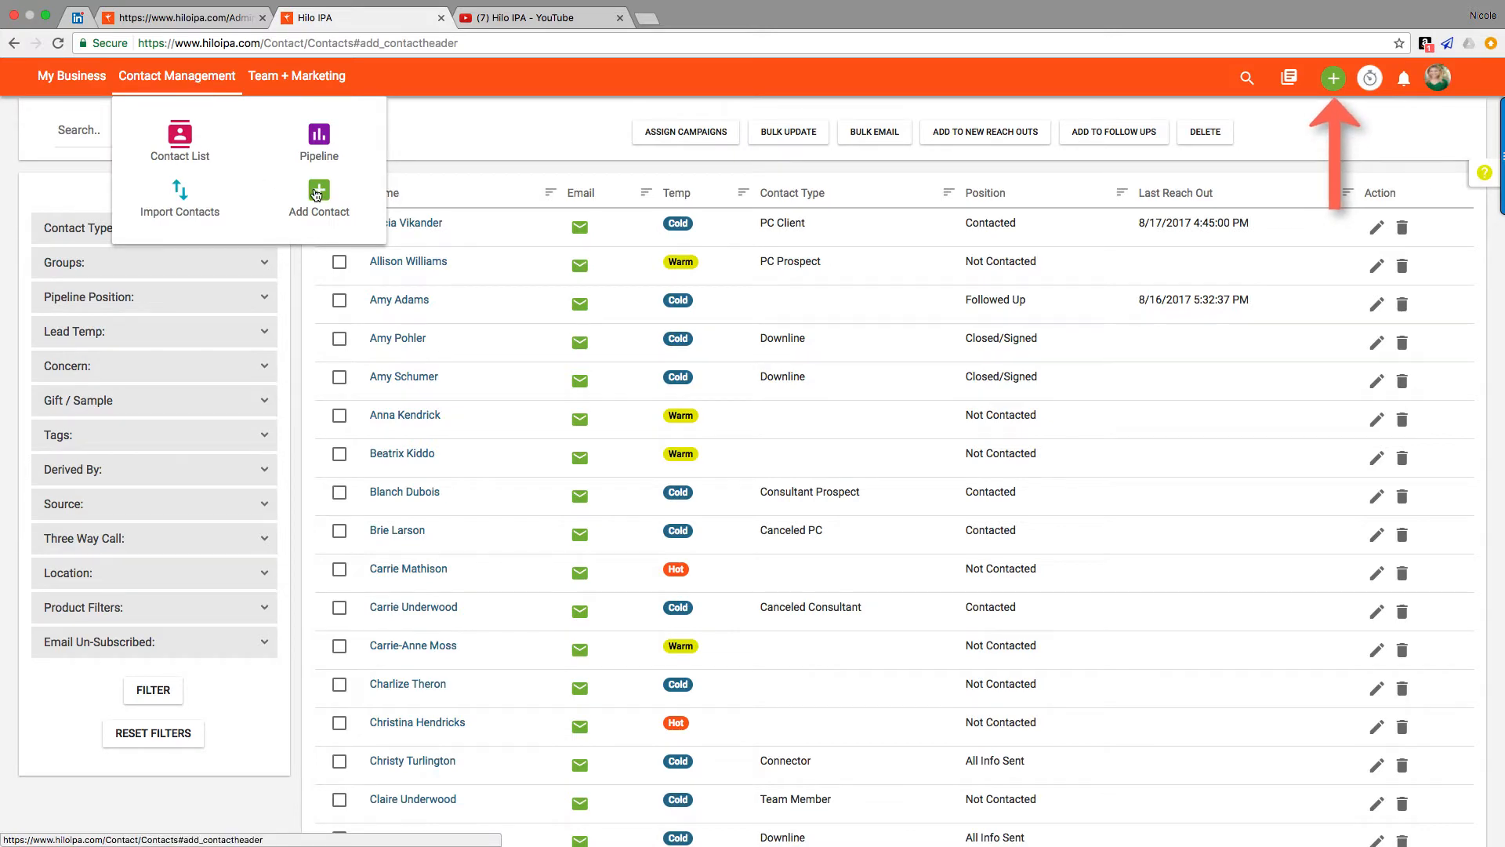
click(318, 199)
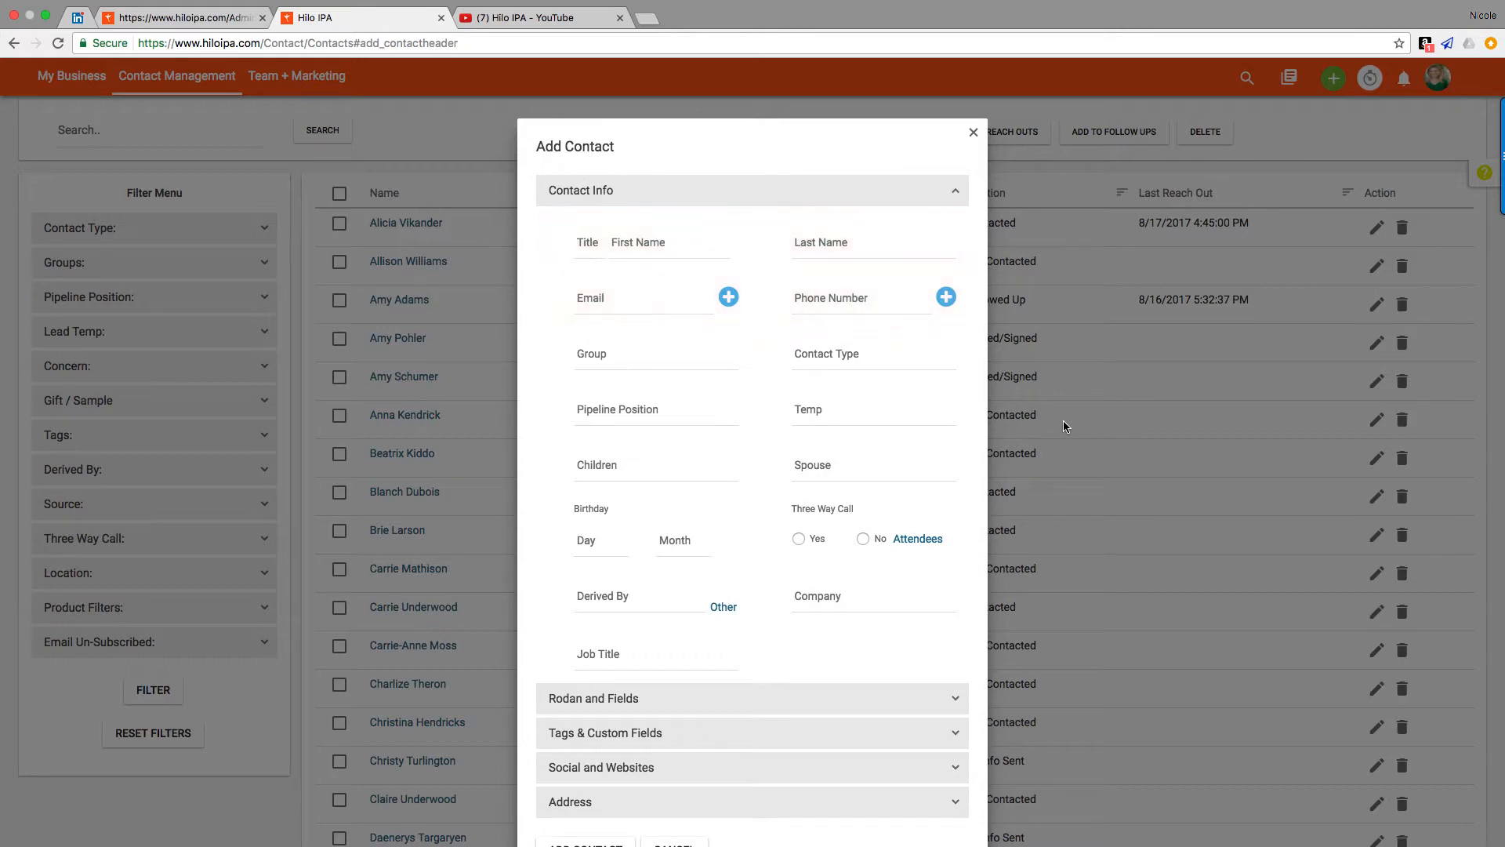
click(869, 354)
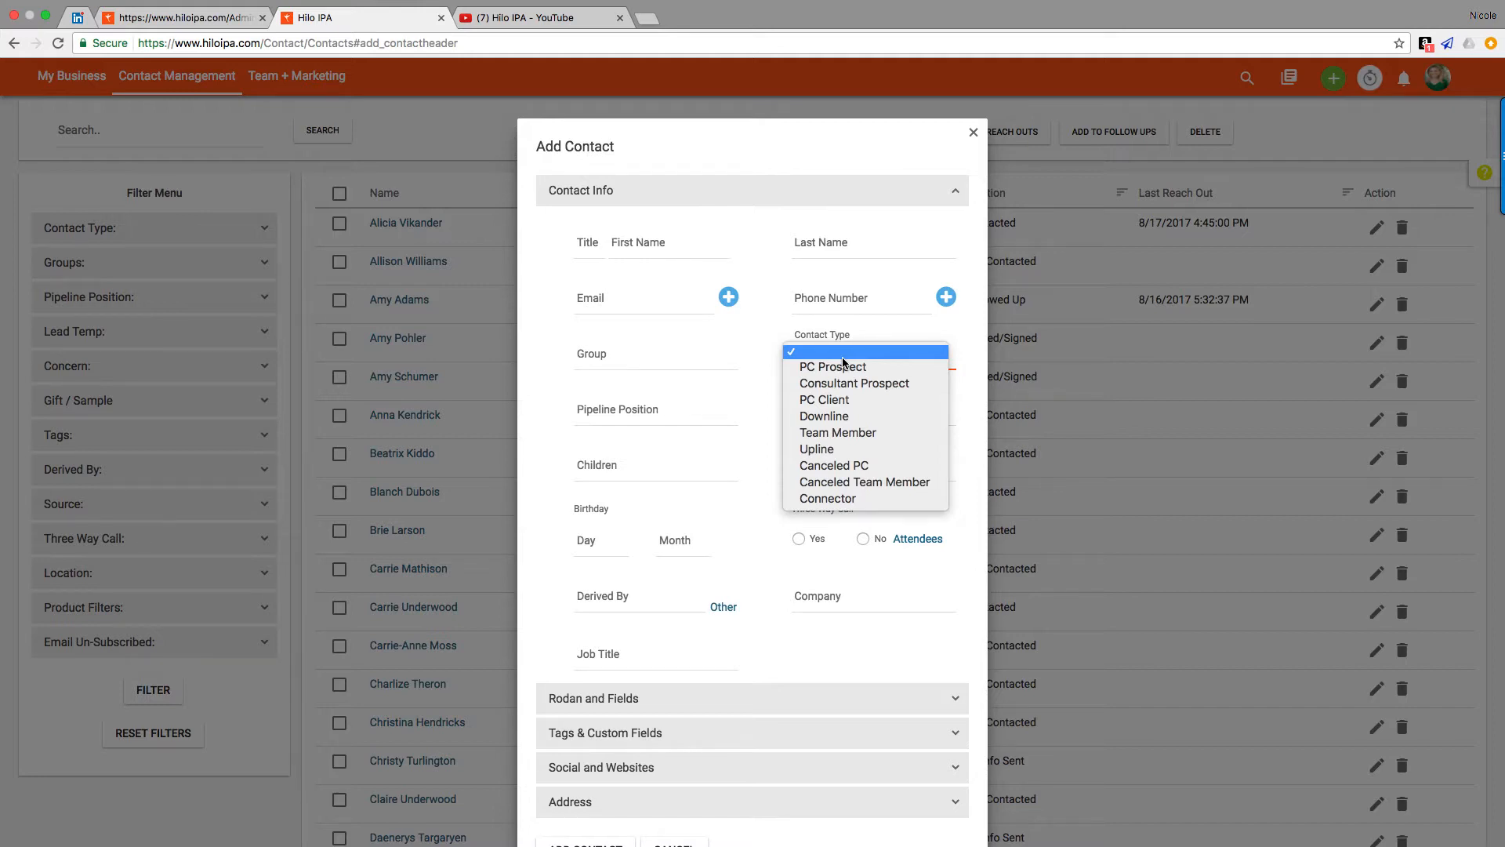
click(655, 409)
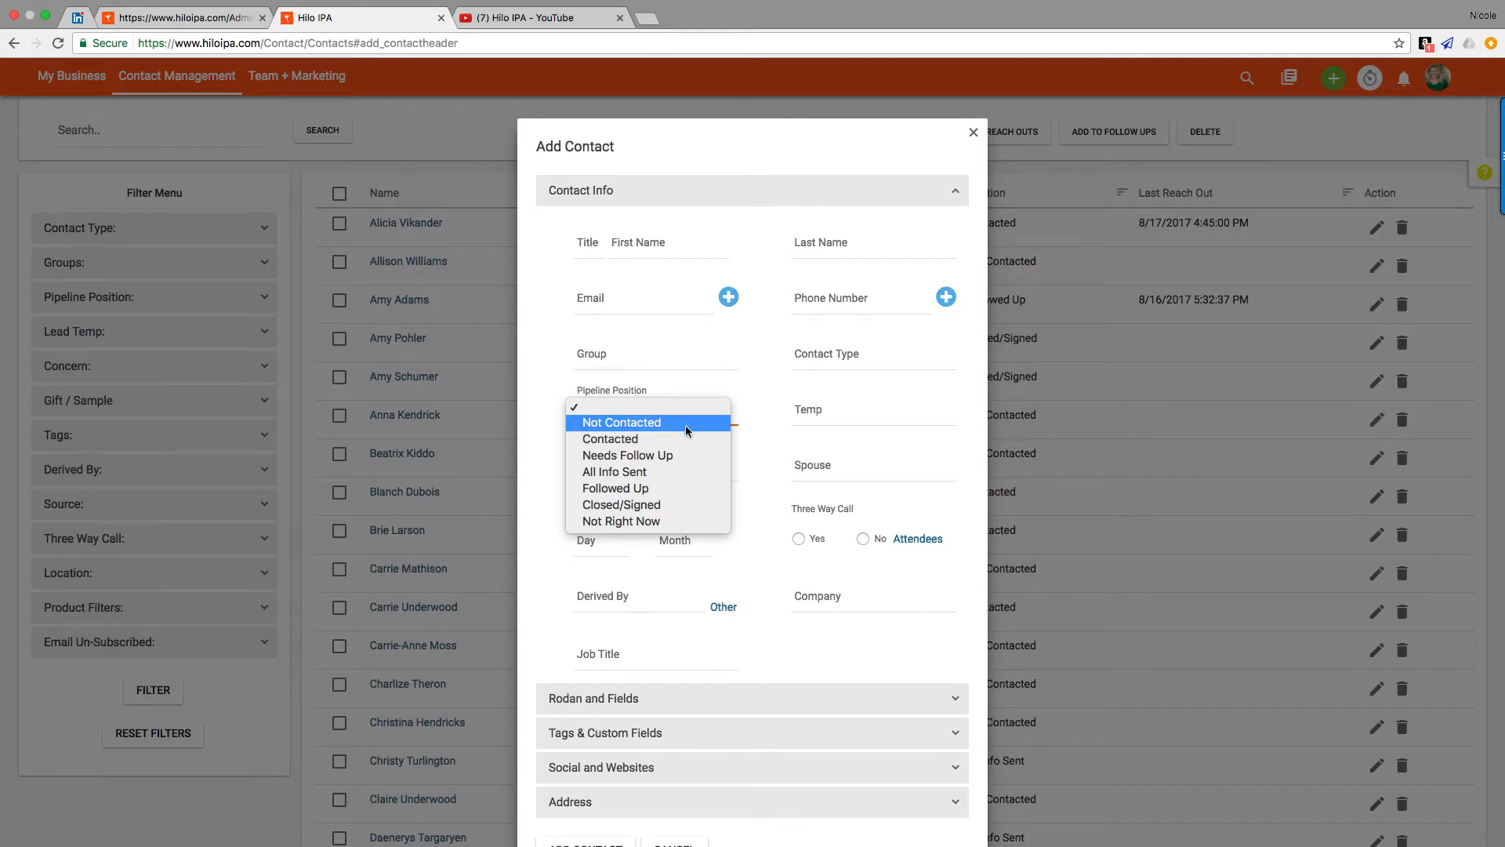
mouse_move(679, 504)
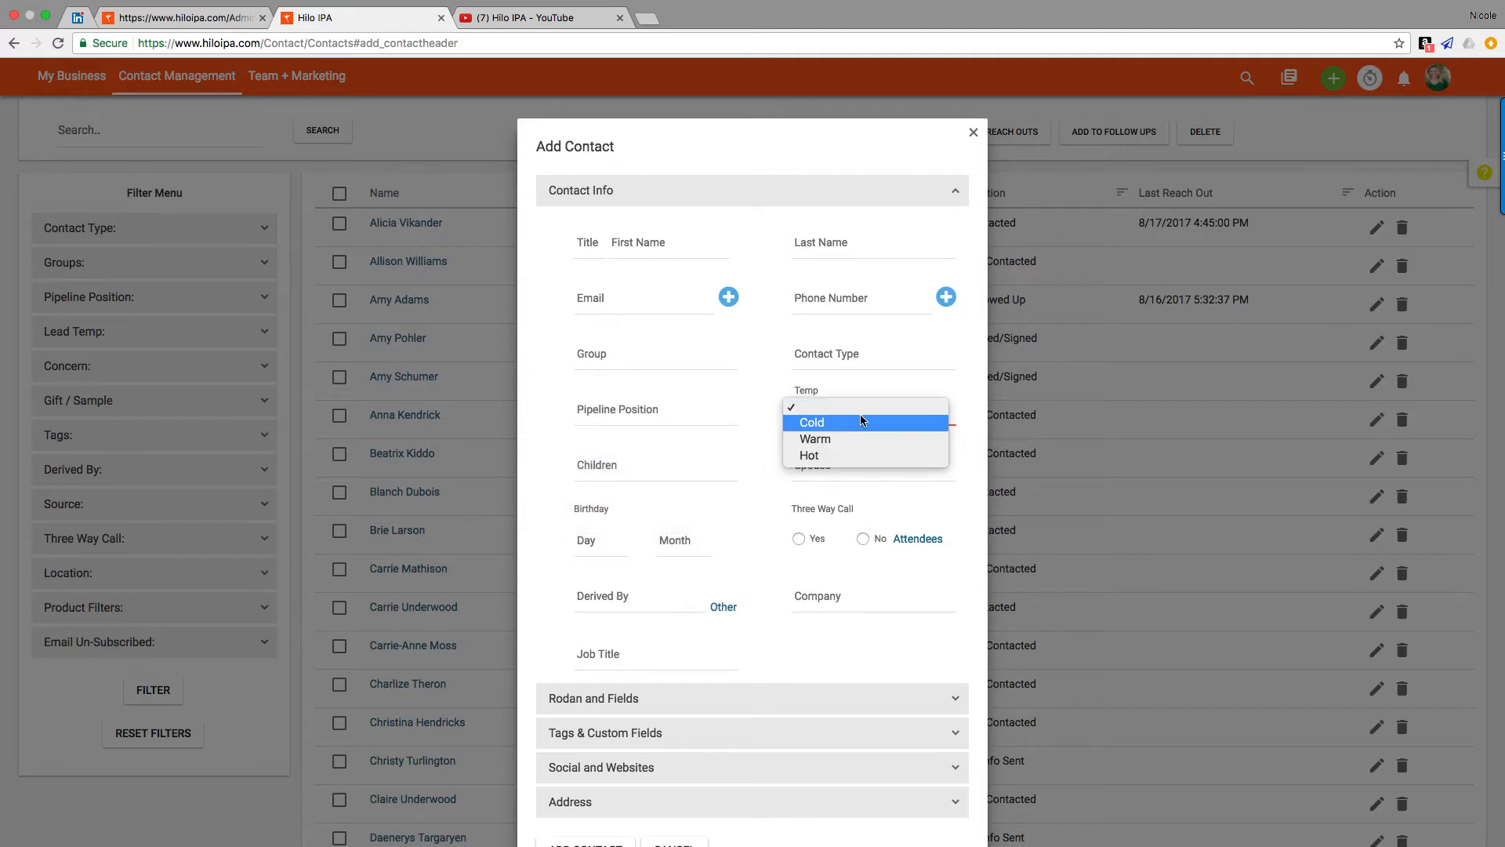
mouse_move(863, 406)
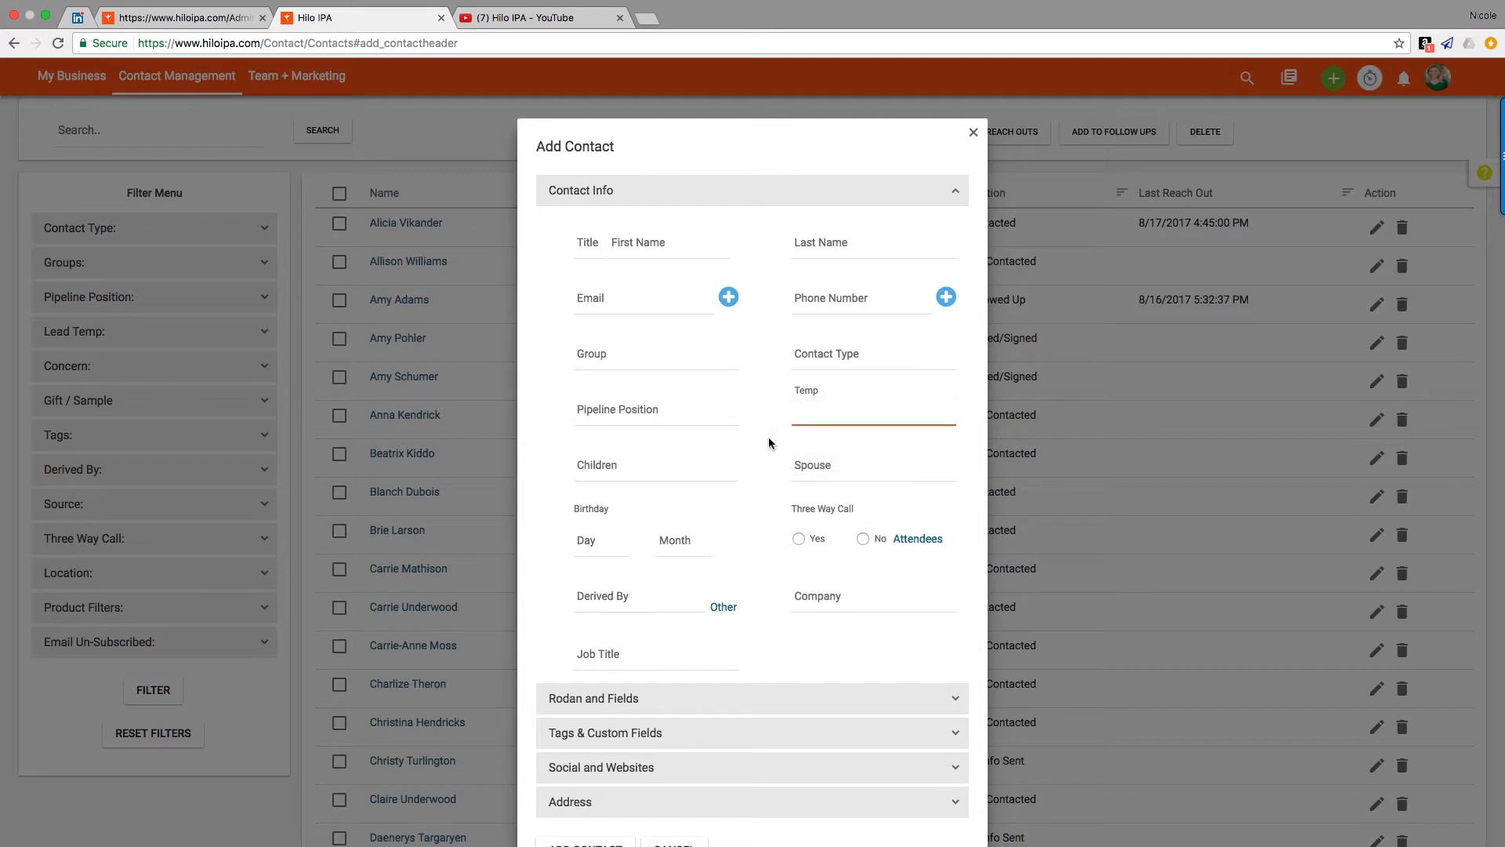
Step: Scroll down the Add Contact form and expand the Tags & Custom Fields section
scroll(down, 3)
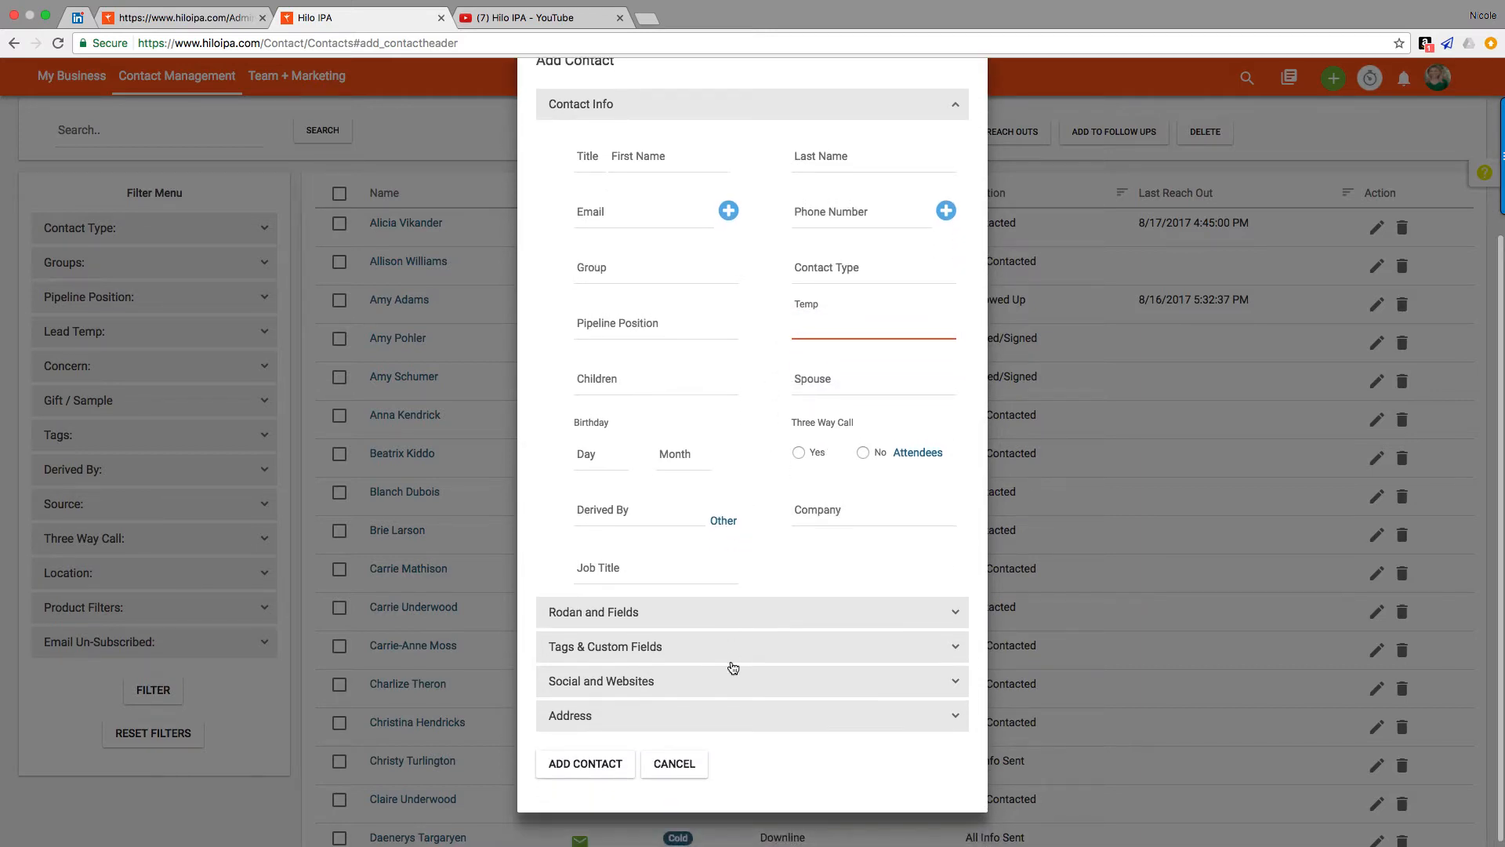
click(752, 646)
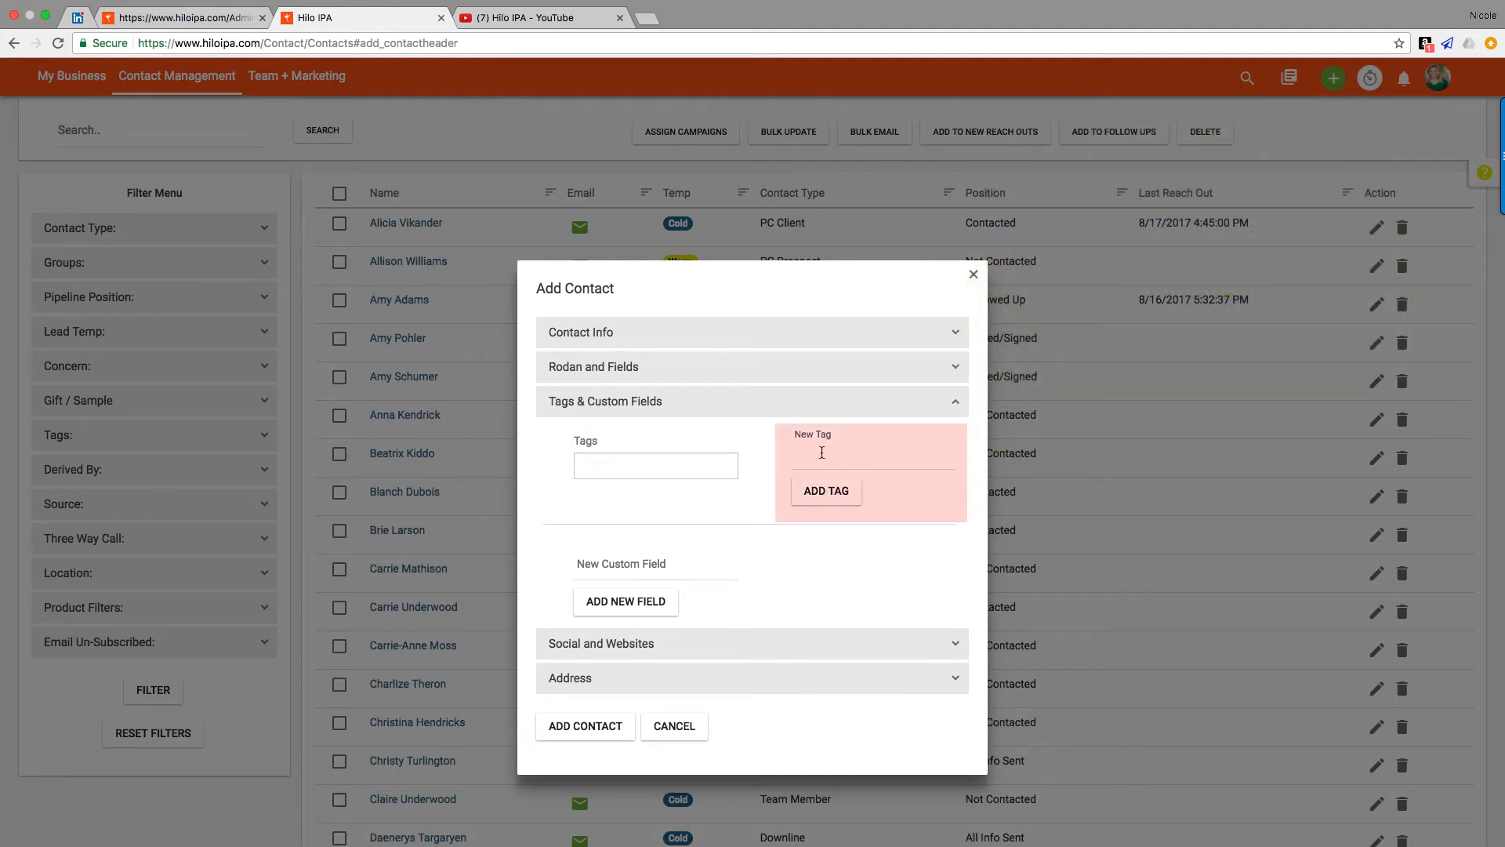
Step: Create the 'Mommy & Me' tag for the new contact and review the existing tags list
text(Mo)
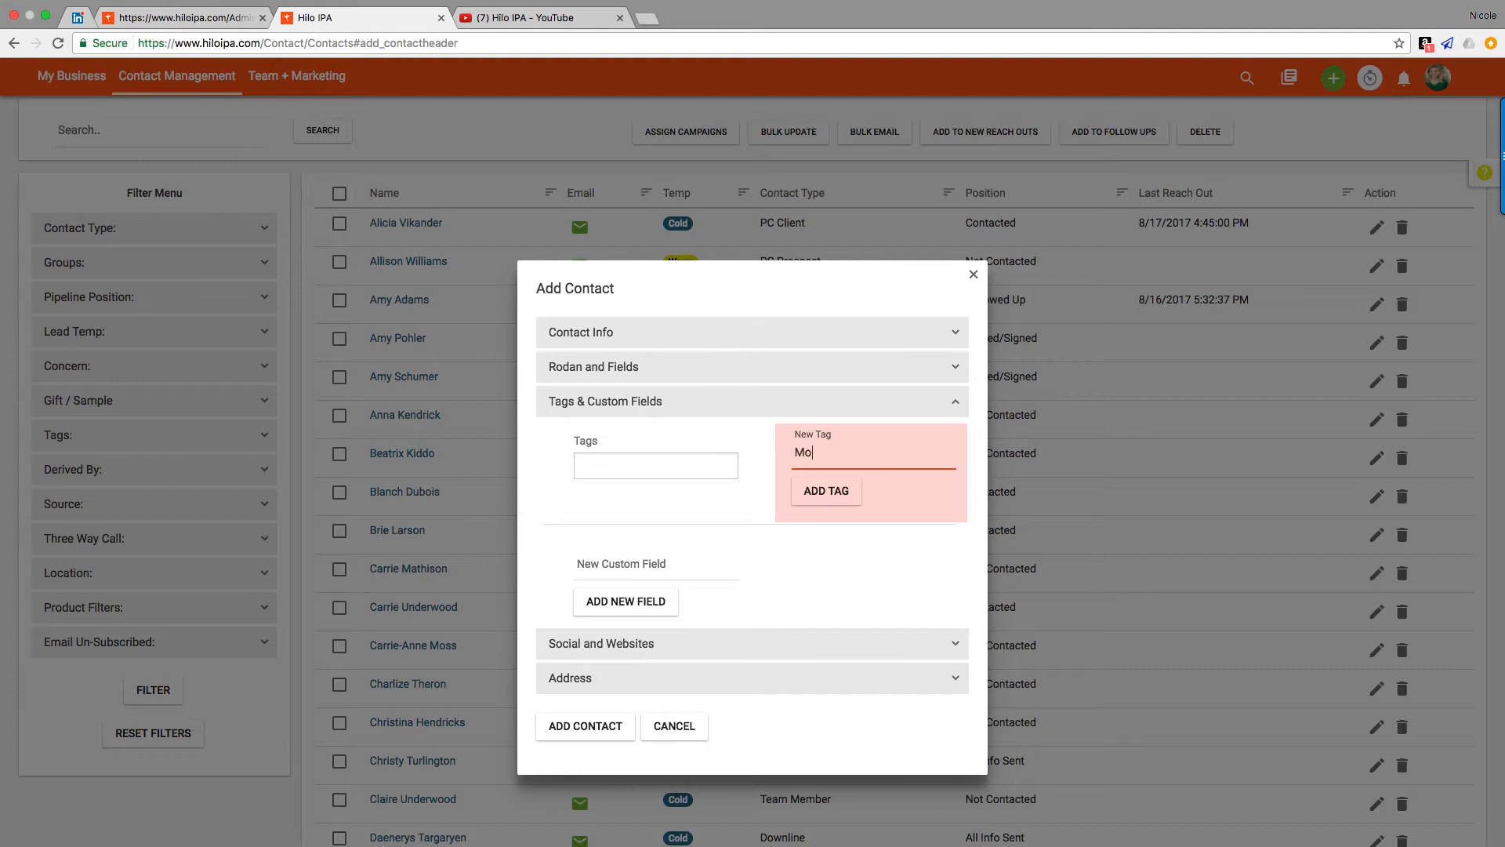
text(mmy & Me)
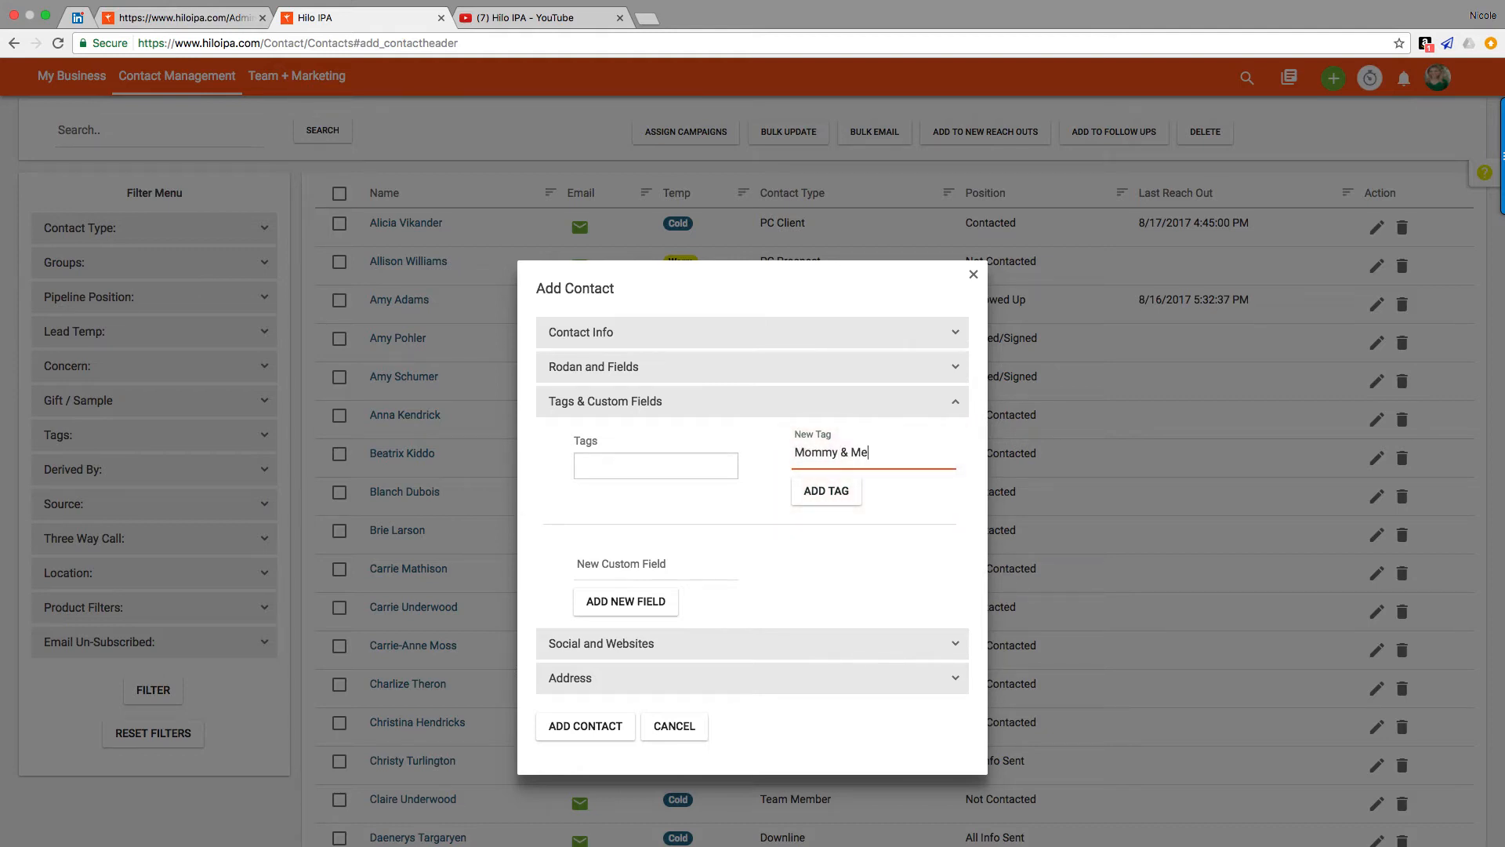
click(825, 490)
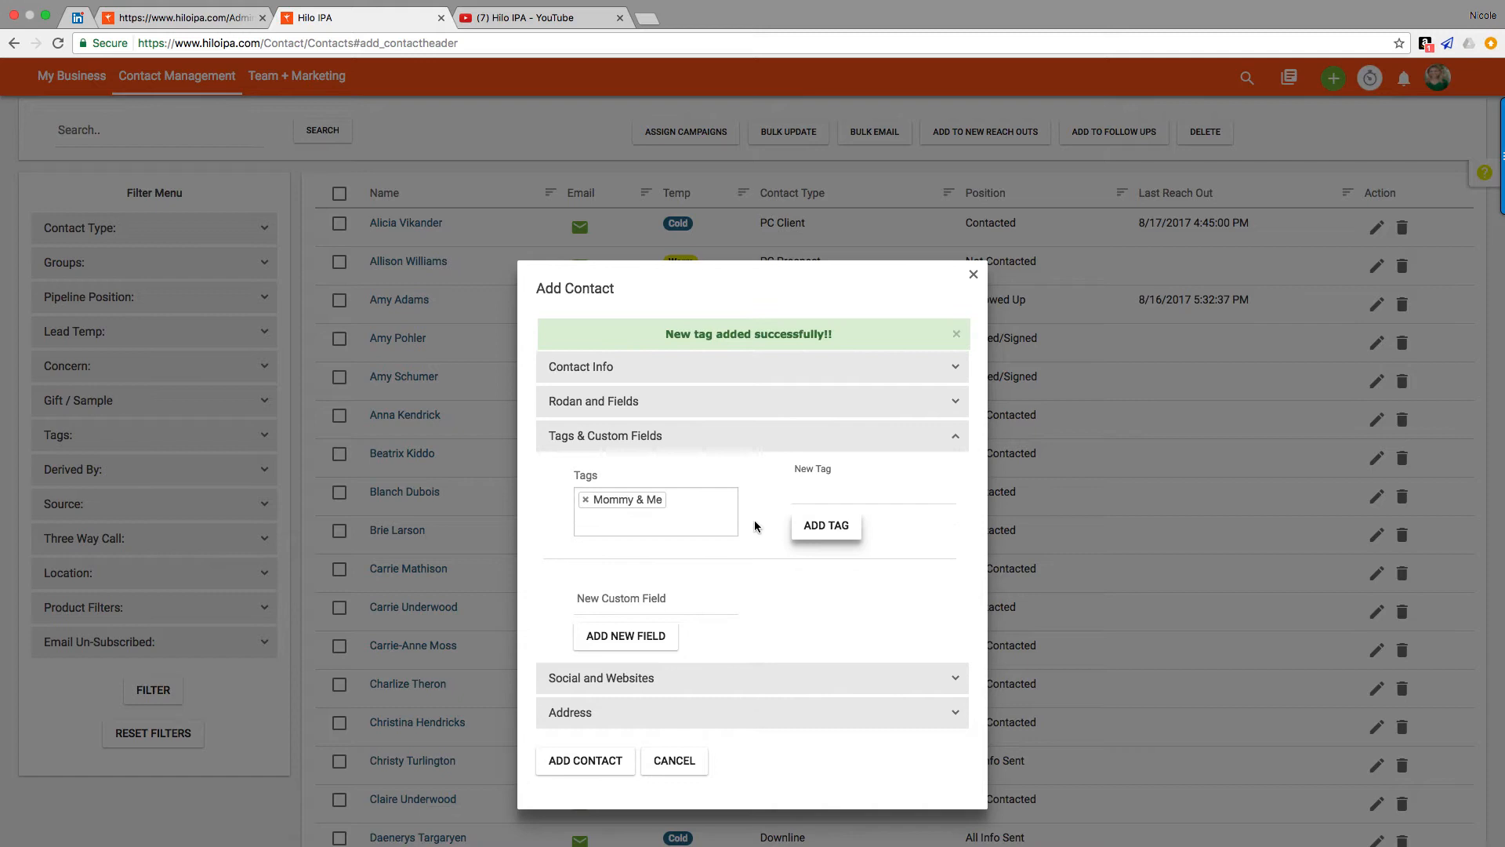
click(956, 333)
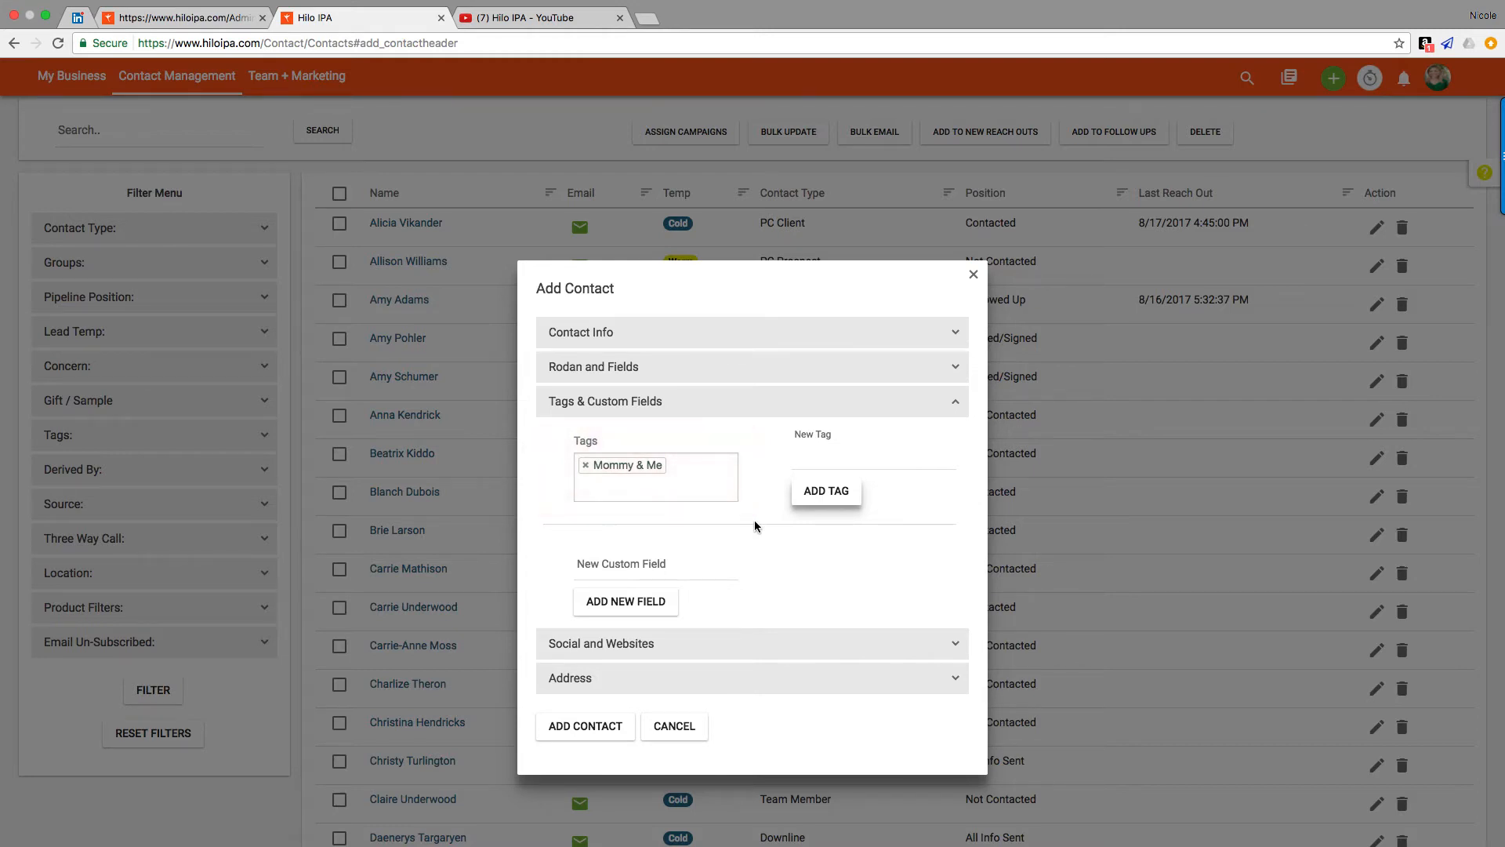
click(655, 476)
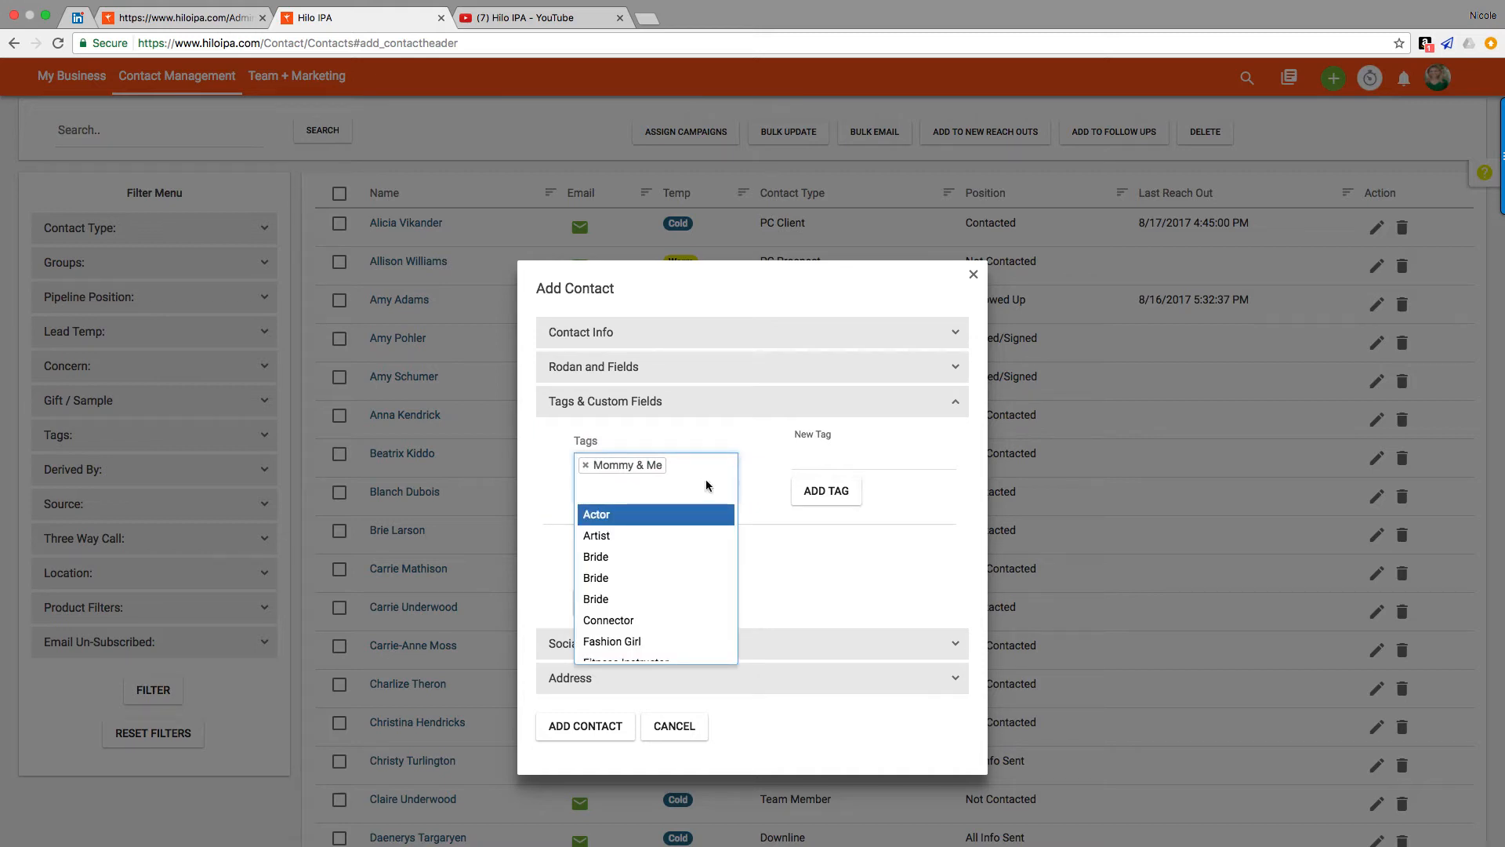
click(777, 555)
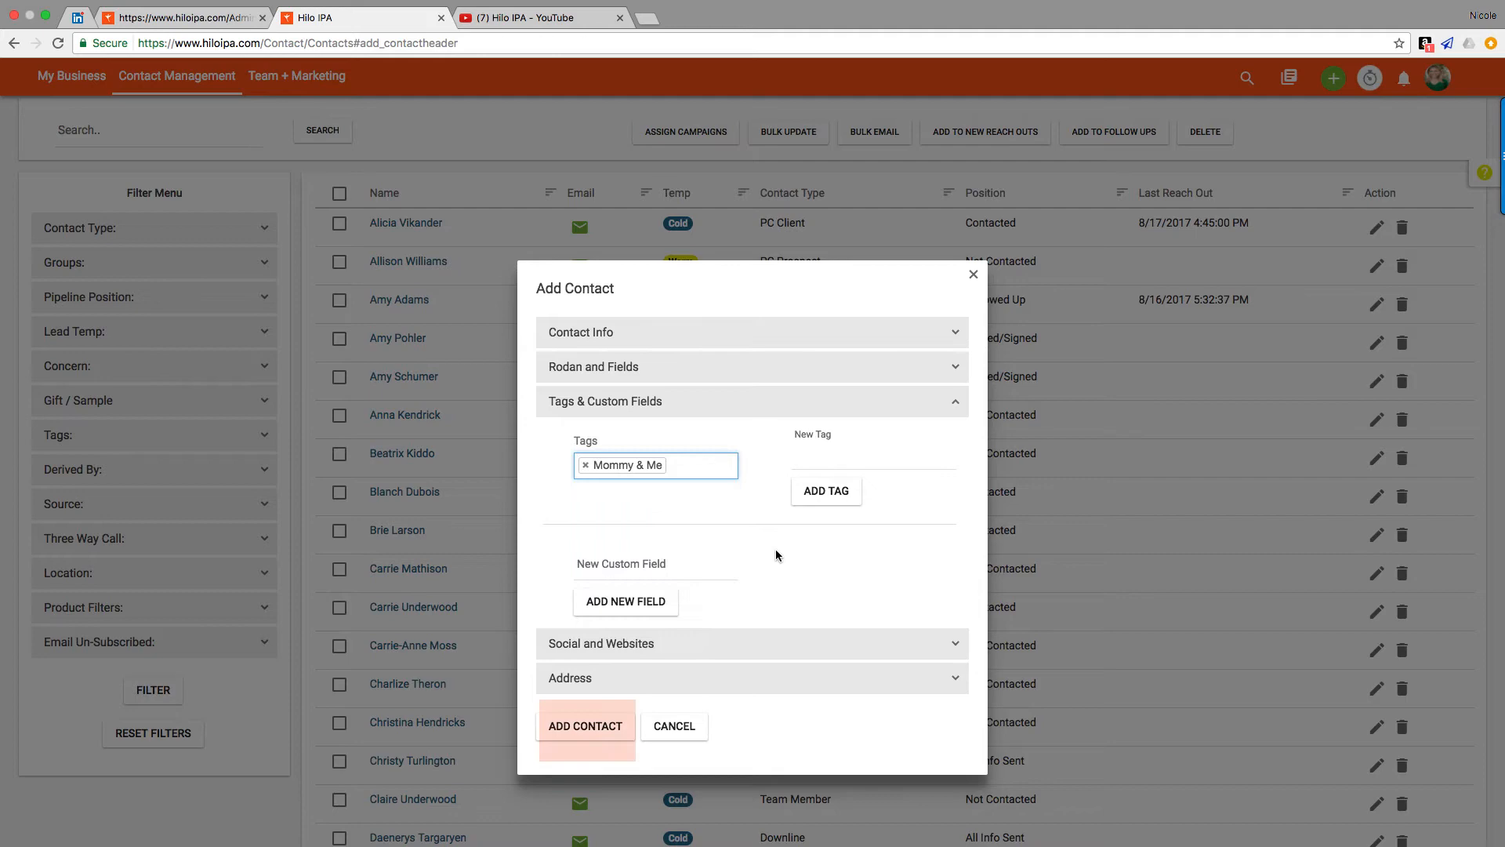
mouse_move(586, 726)
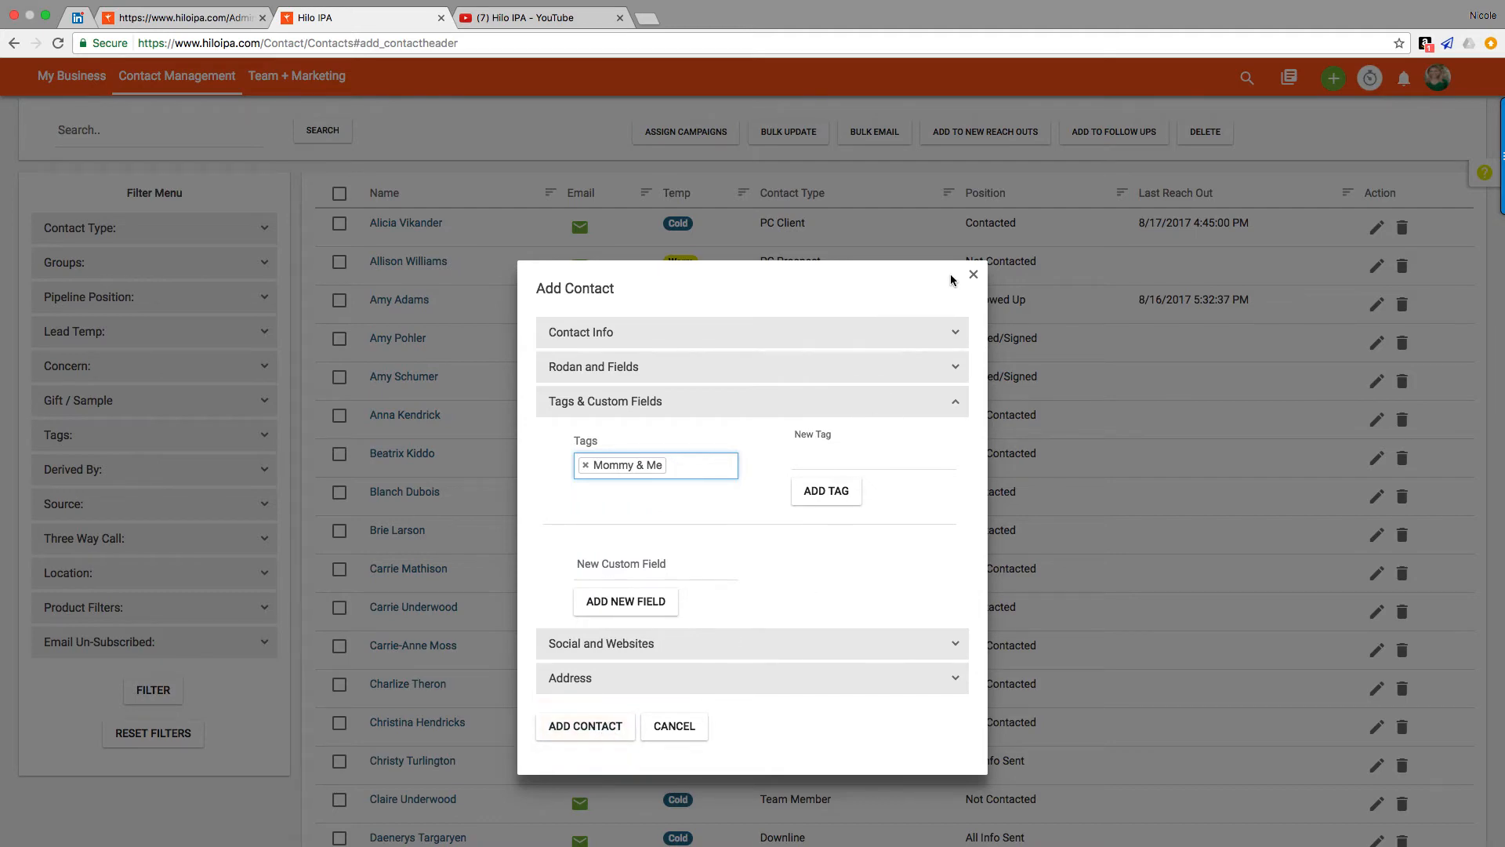
Step: Close the Add Contact form and sort contacts by Last Reach Out, most recent first
click(972, 275)
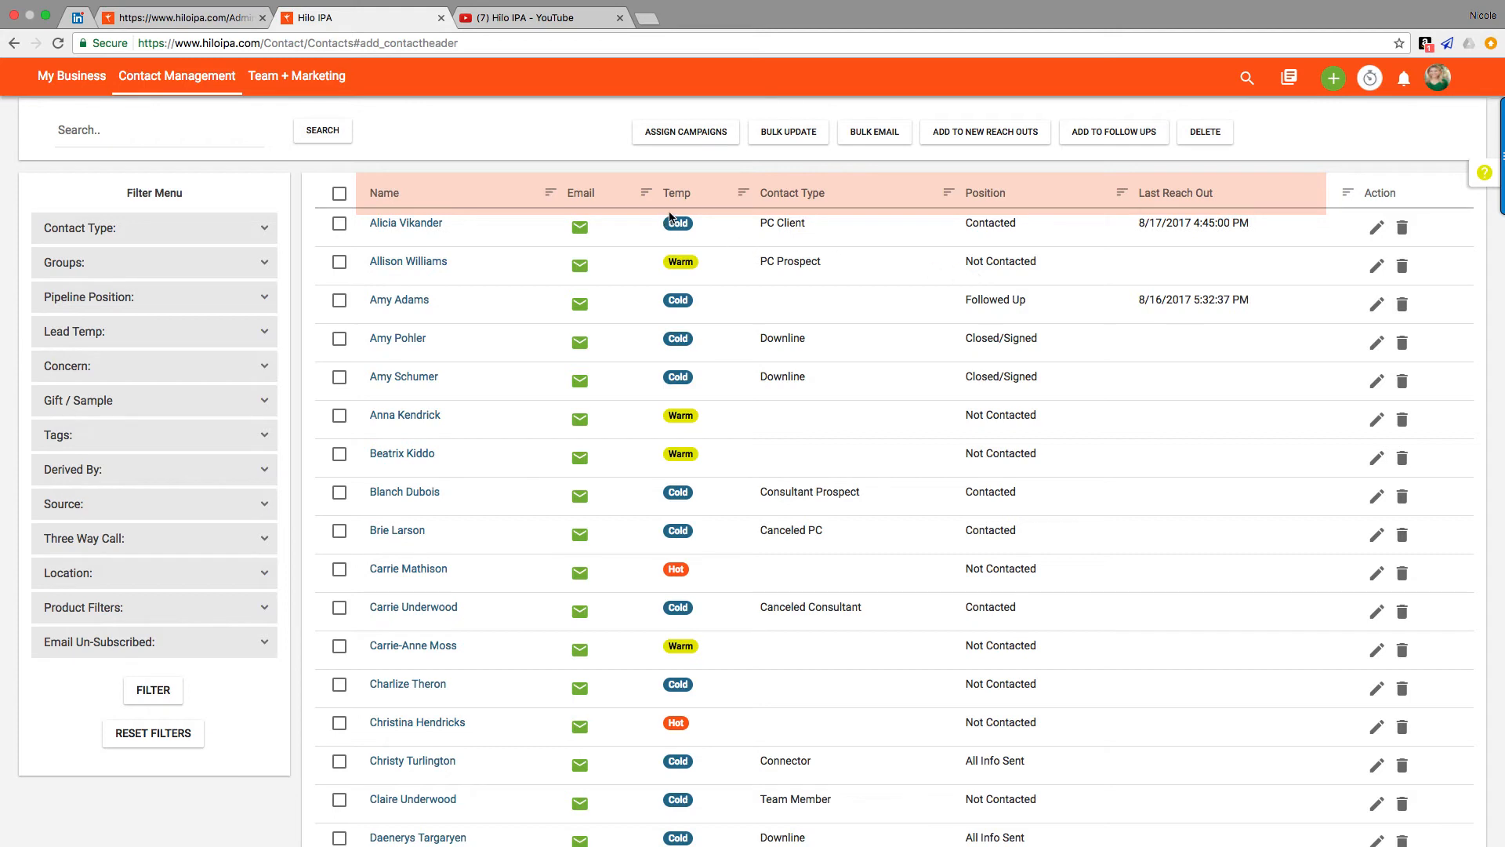
mouse_move(758, 198)
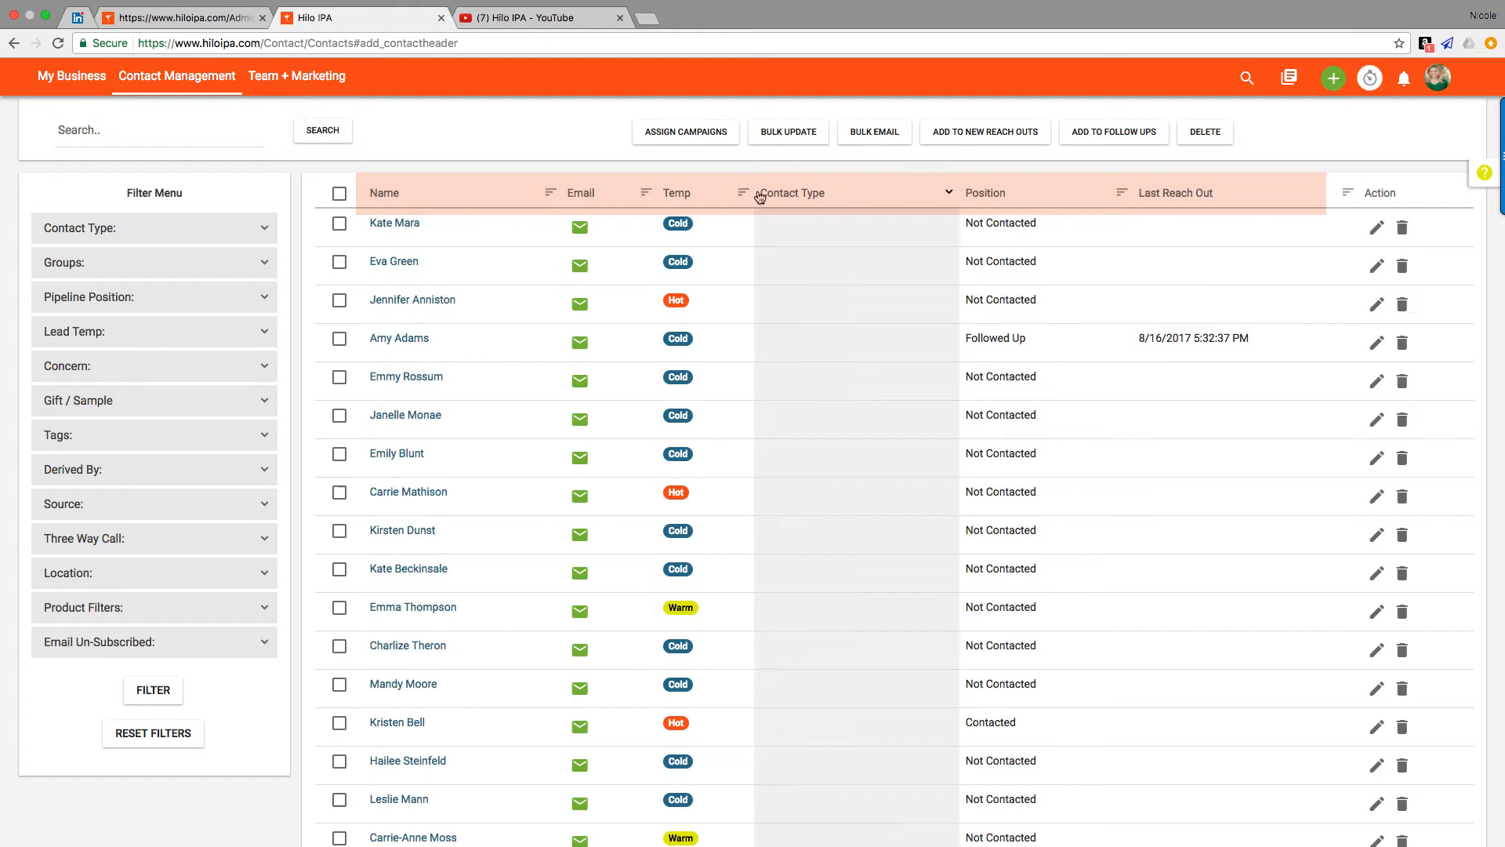
mouse_move(897, 204)
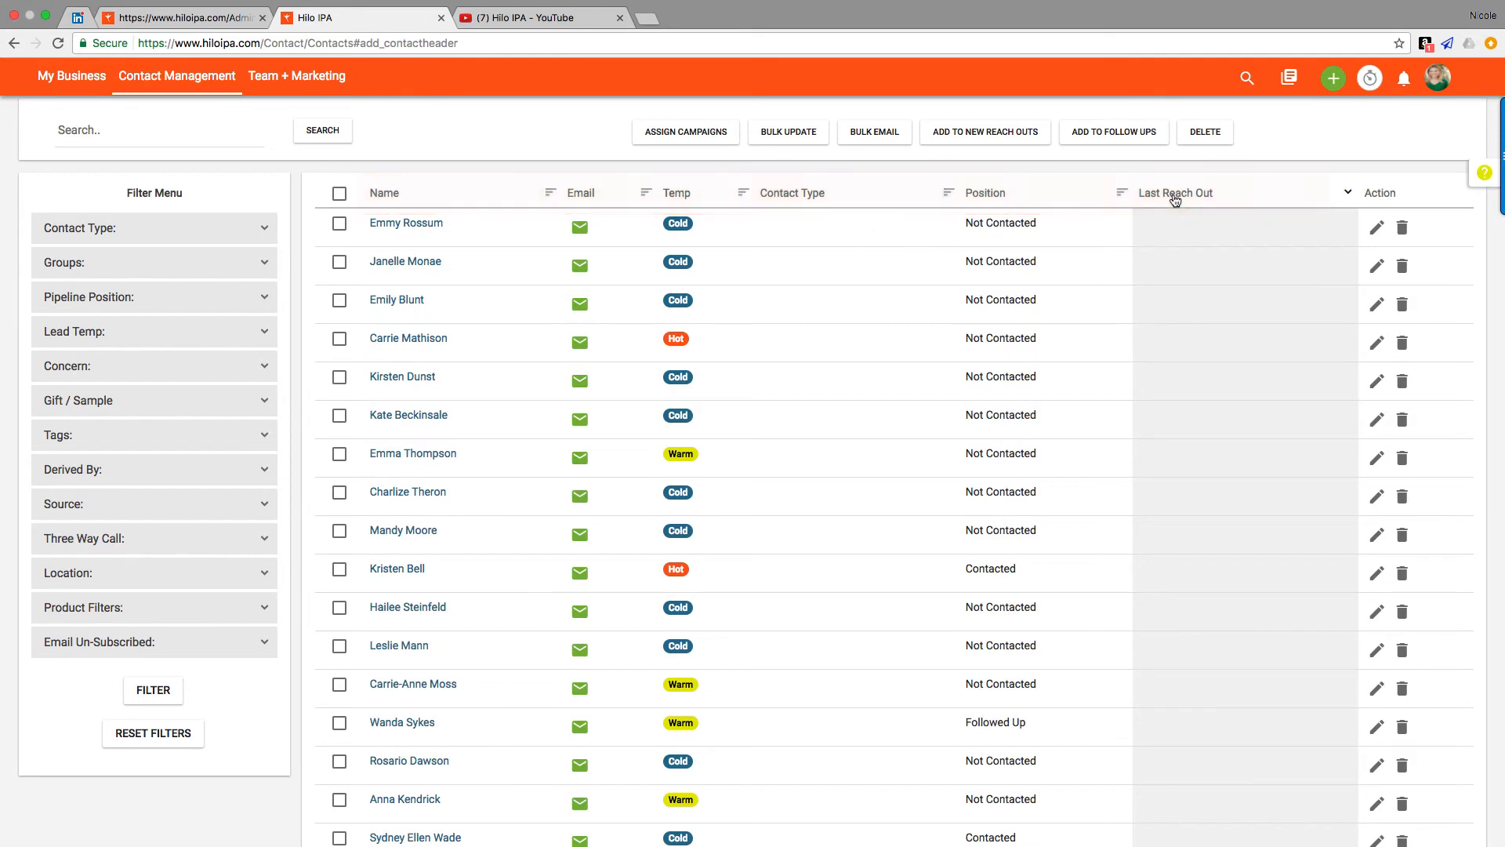
click(1175, 193)
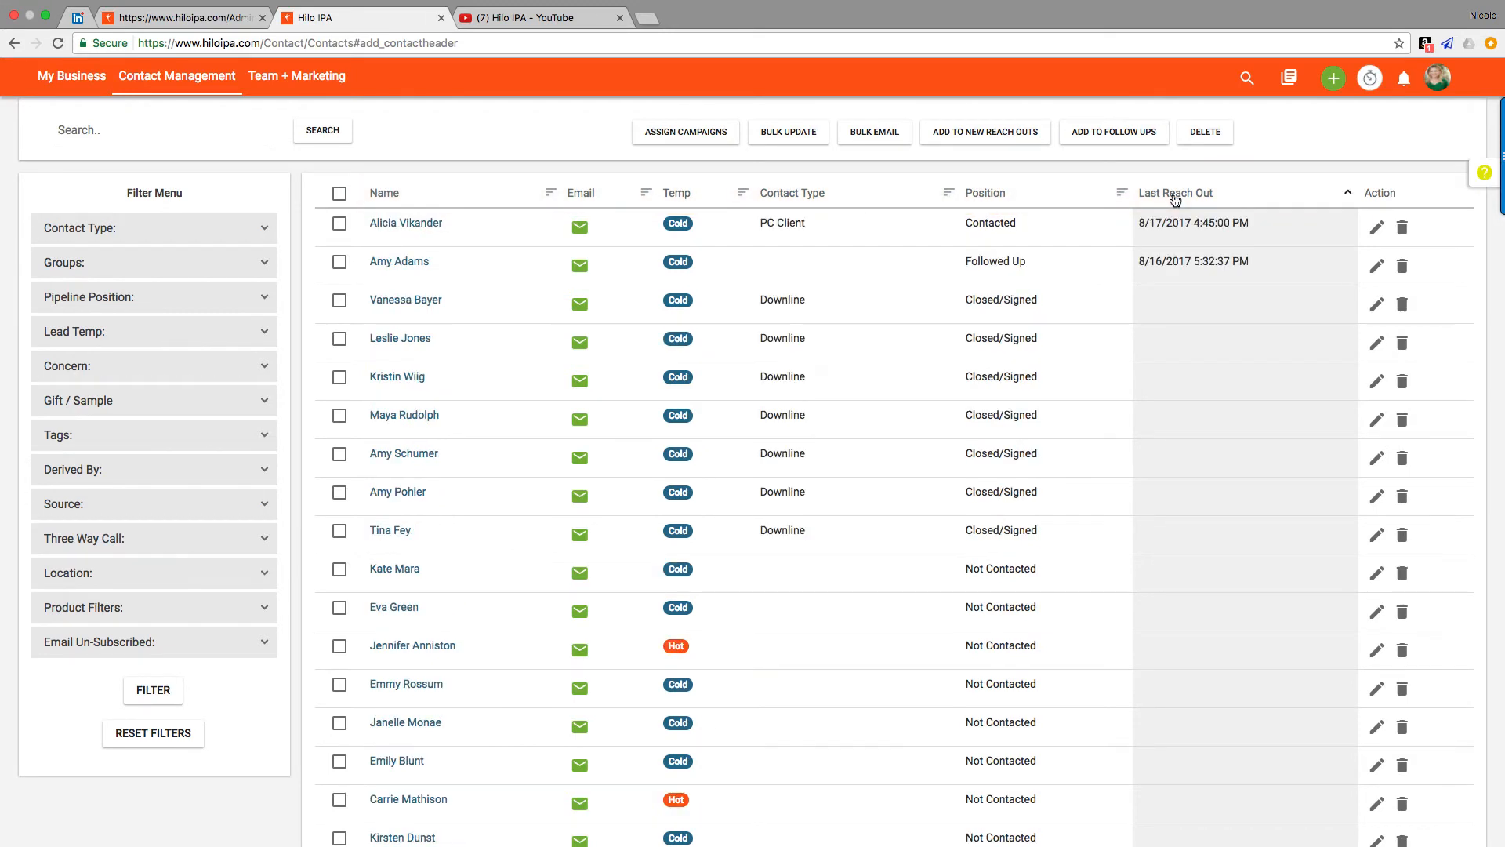
click(158, 129)
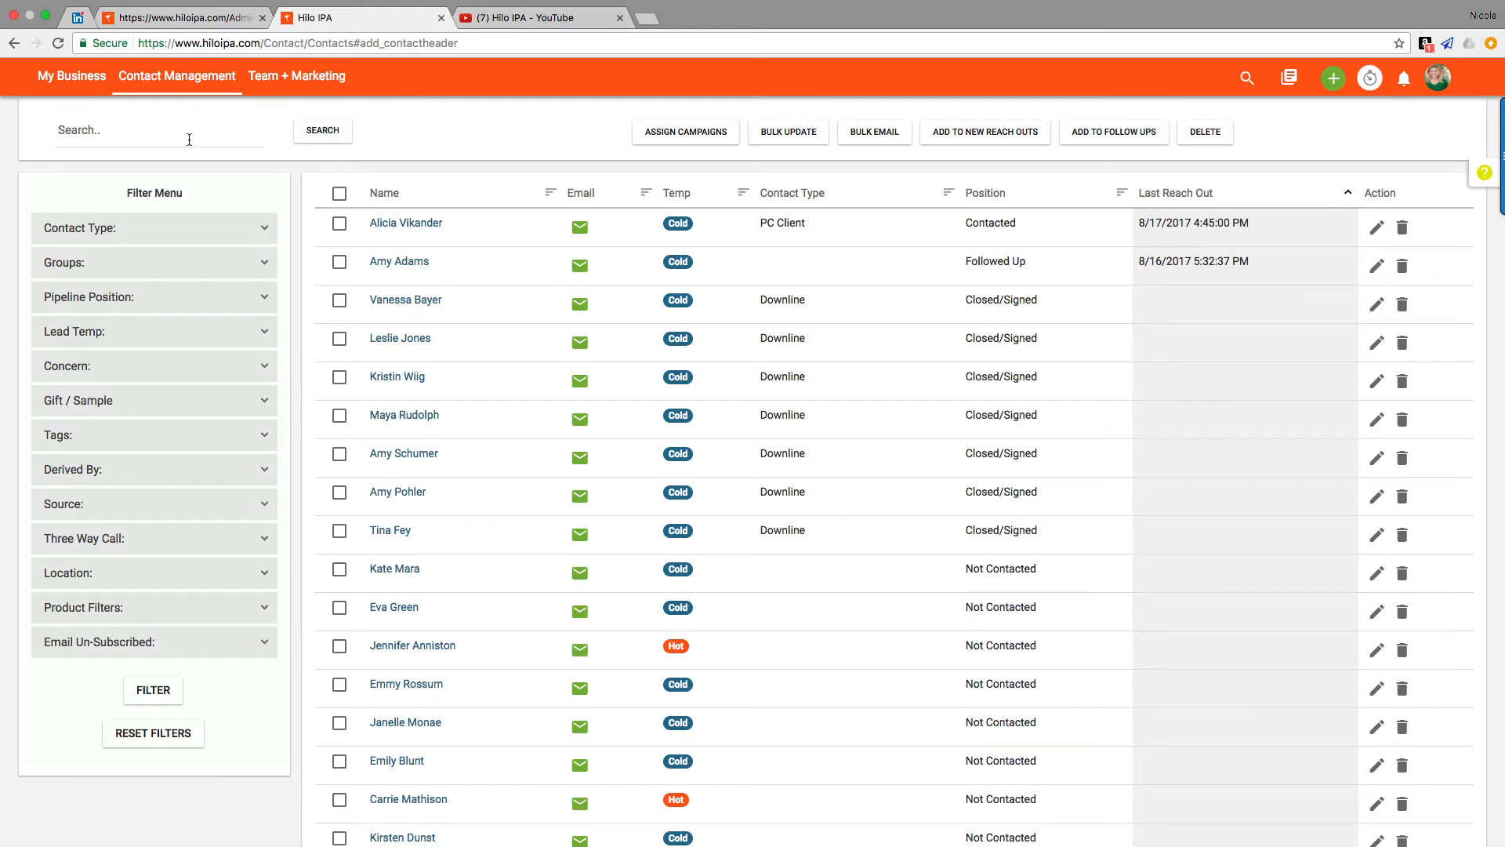
mouse_move(117, 201)
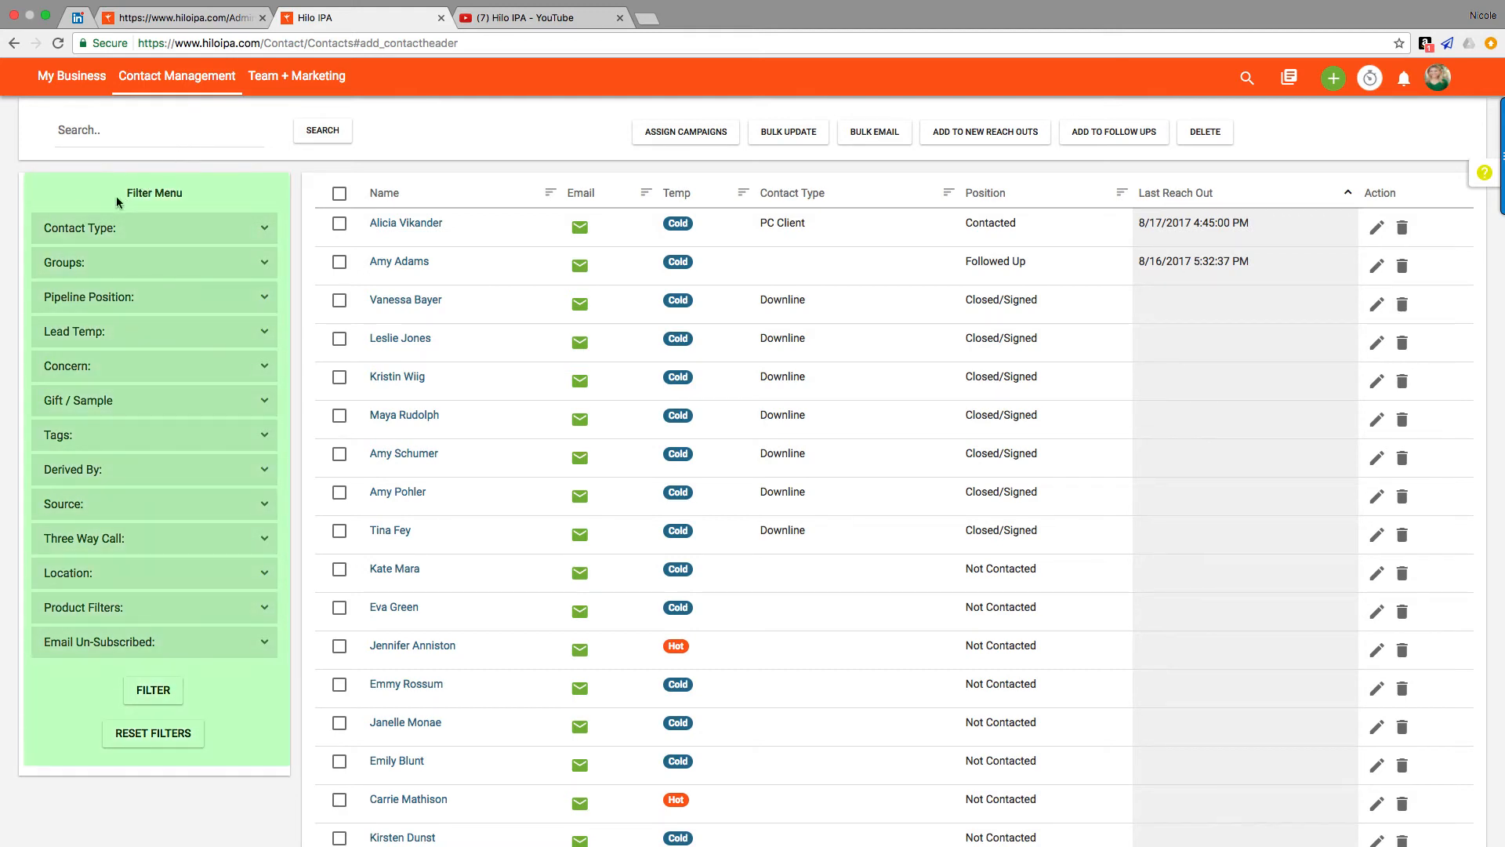
mouse_move(85, 439)
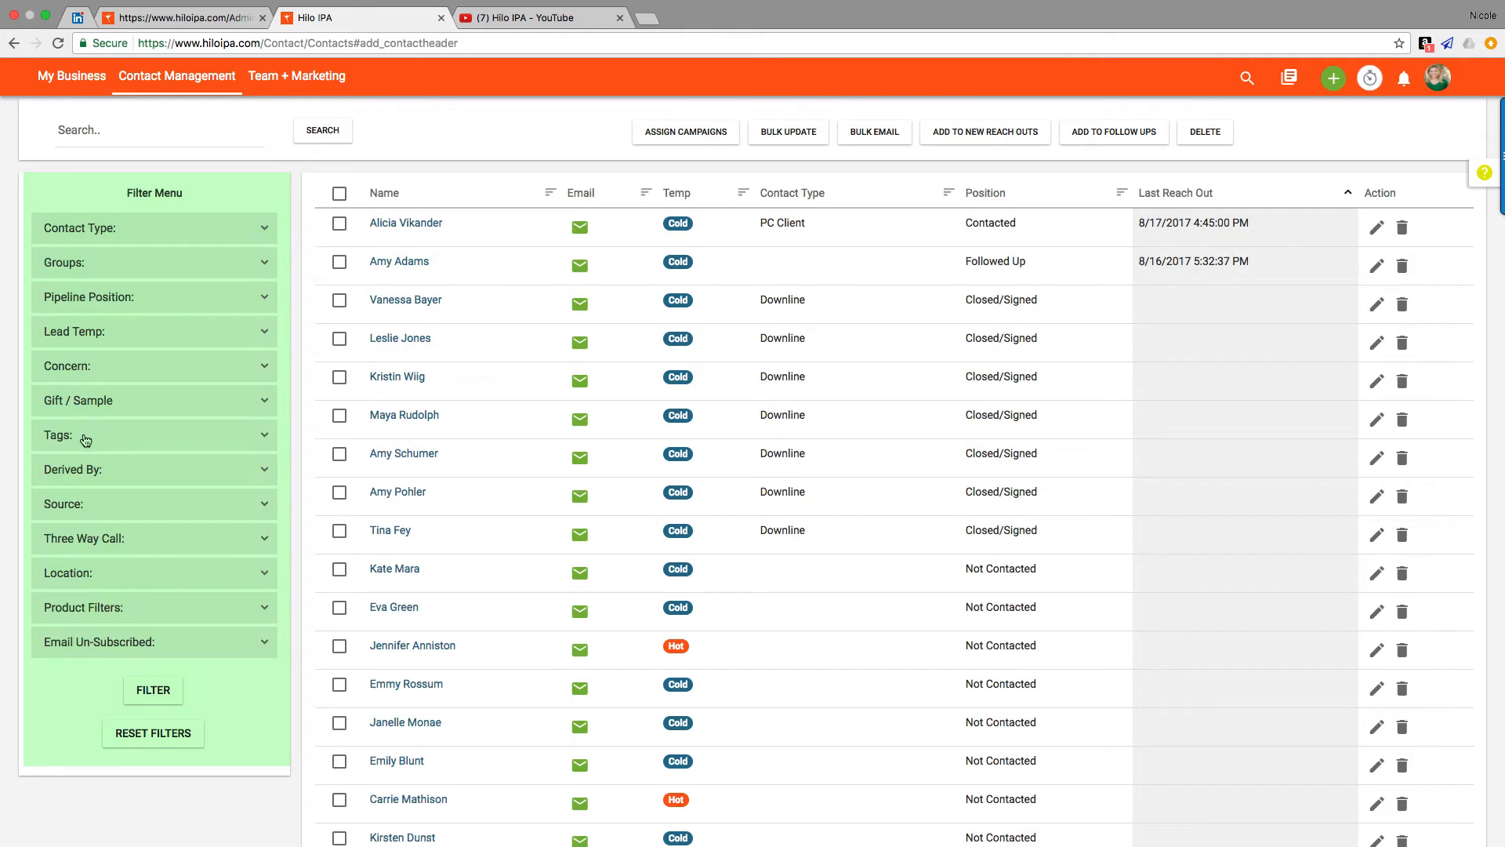
Step: Filter the contact list by the Teachers tag, showing 9 of 80 contacts
click(154, 435)
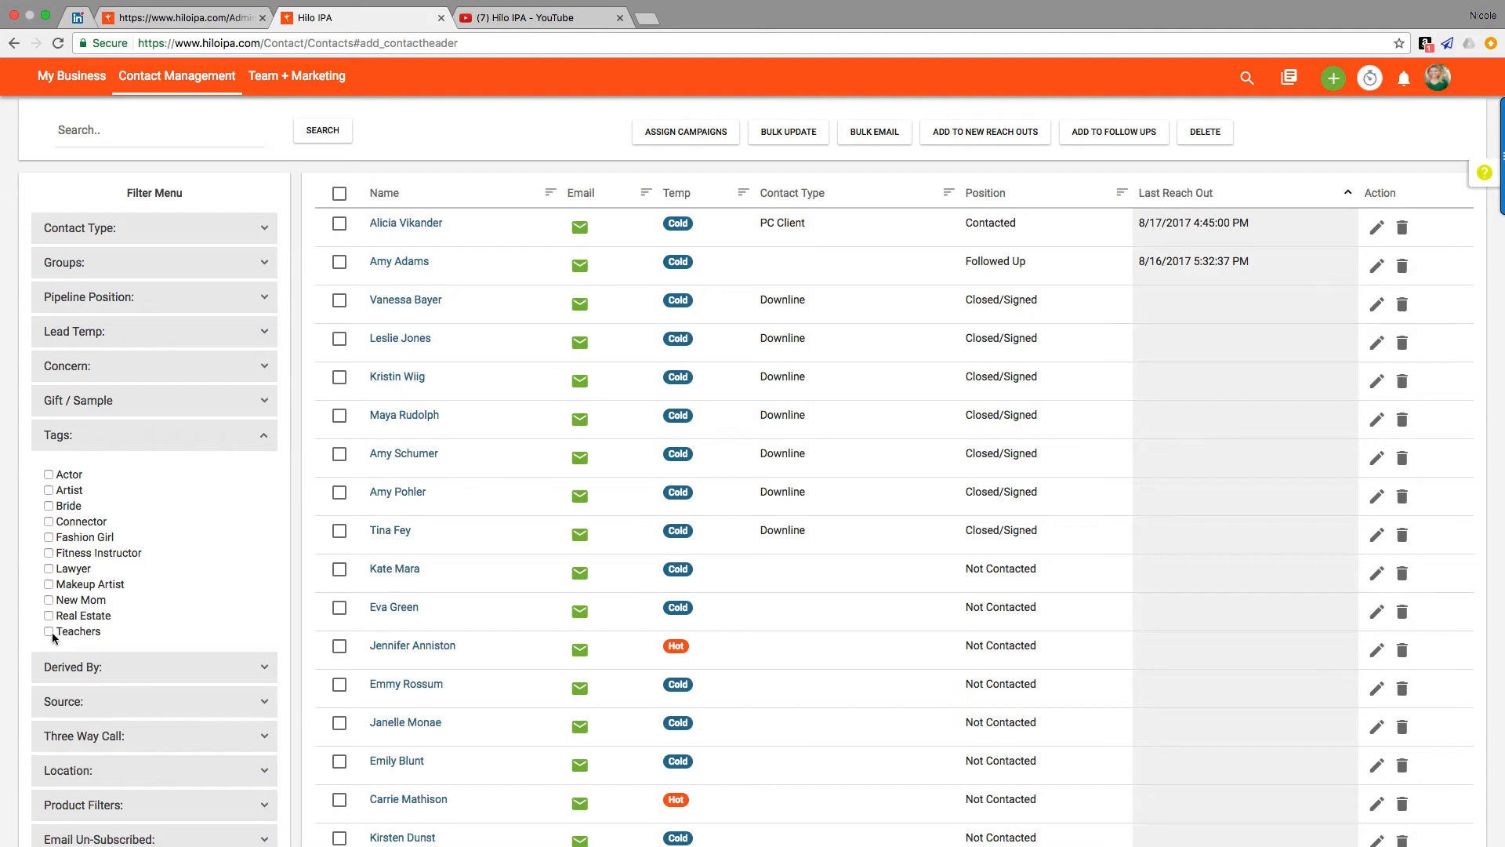
click(47, 631)
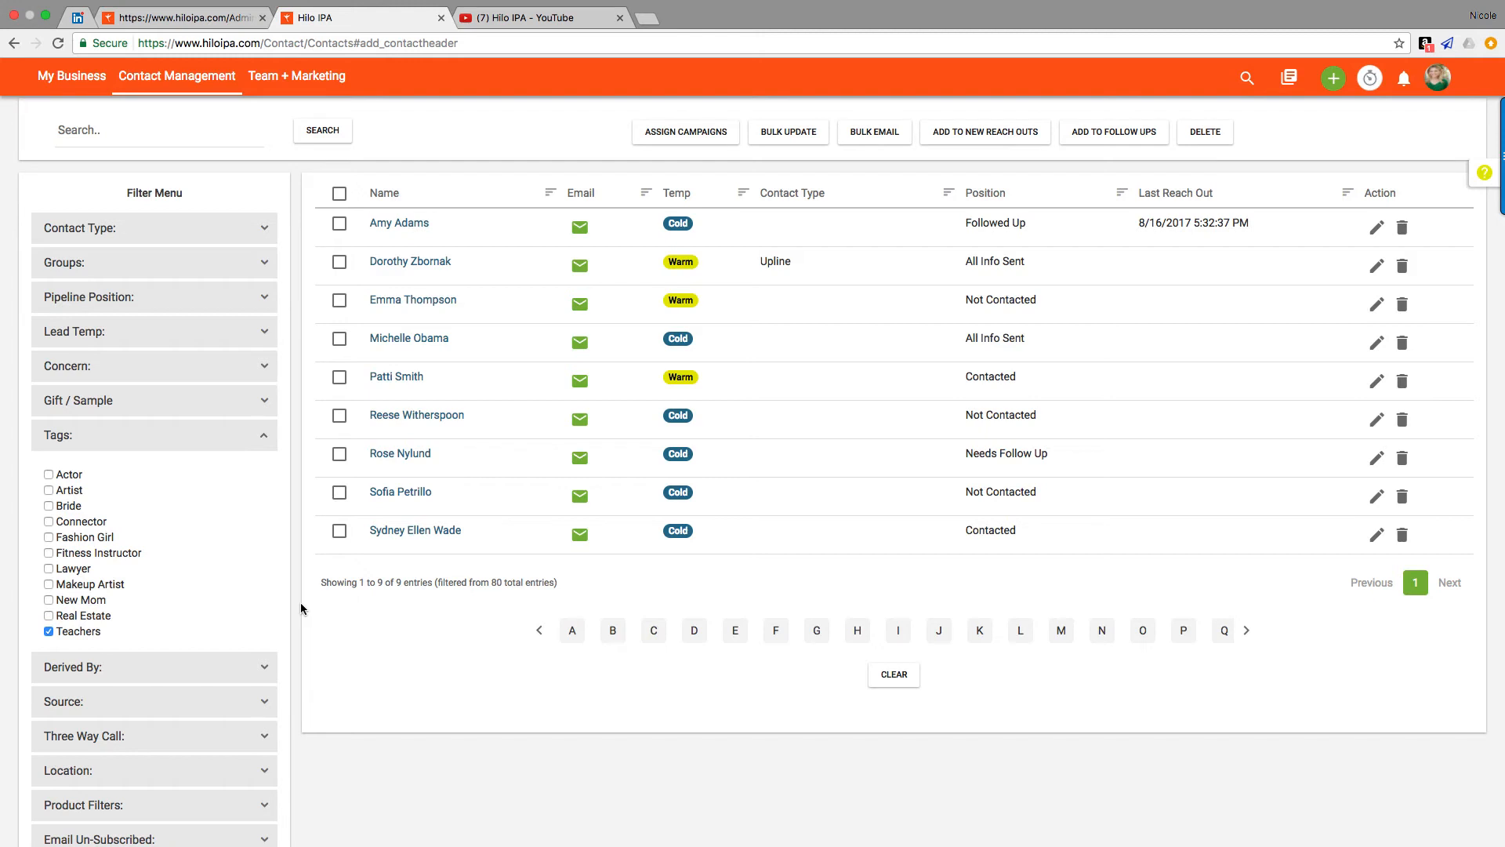
scroll(down, 3)
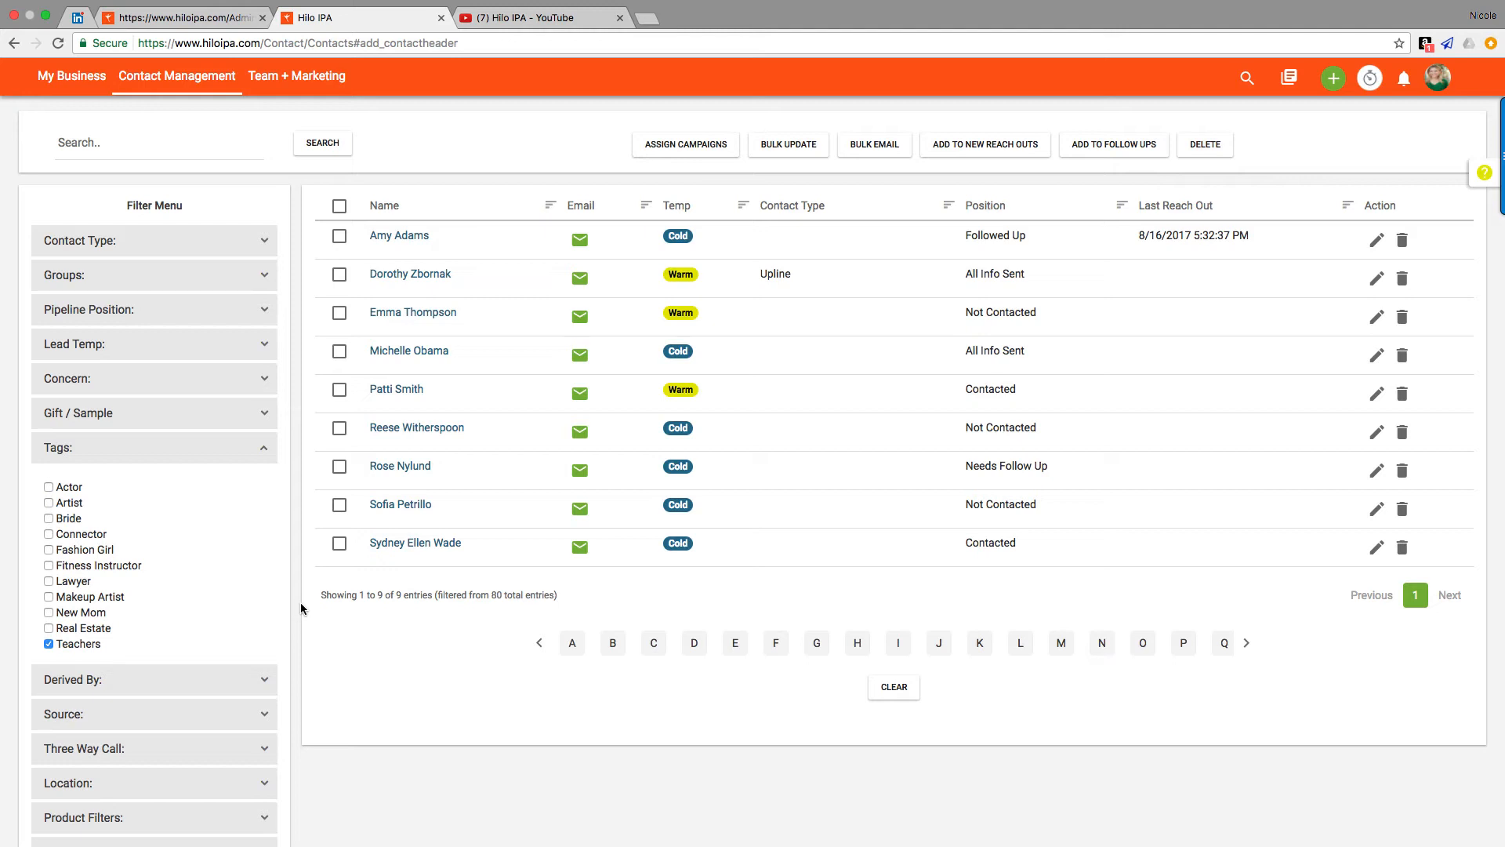
mouse_move(209, 370)
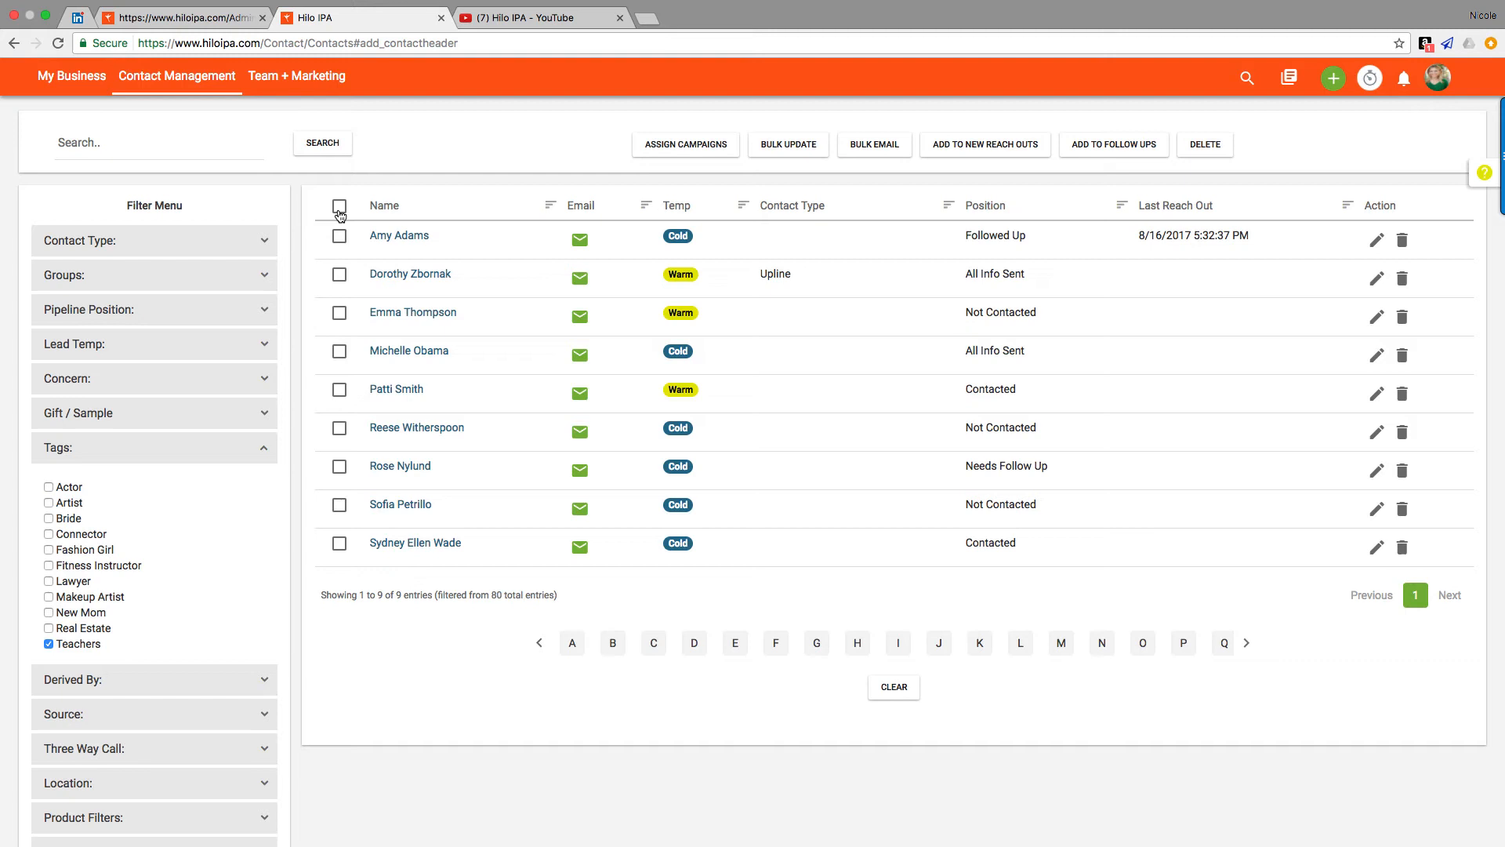
Step: Select all nine Teachers contacts and start a bulk email addressed to them
click(338, 205)
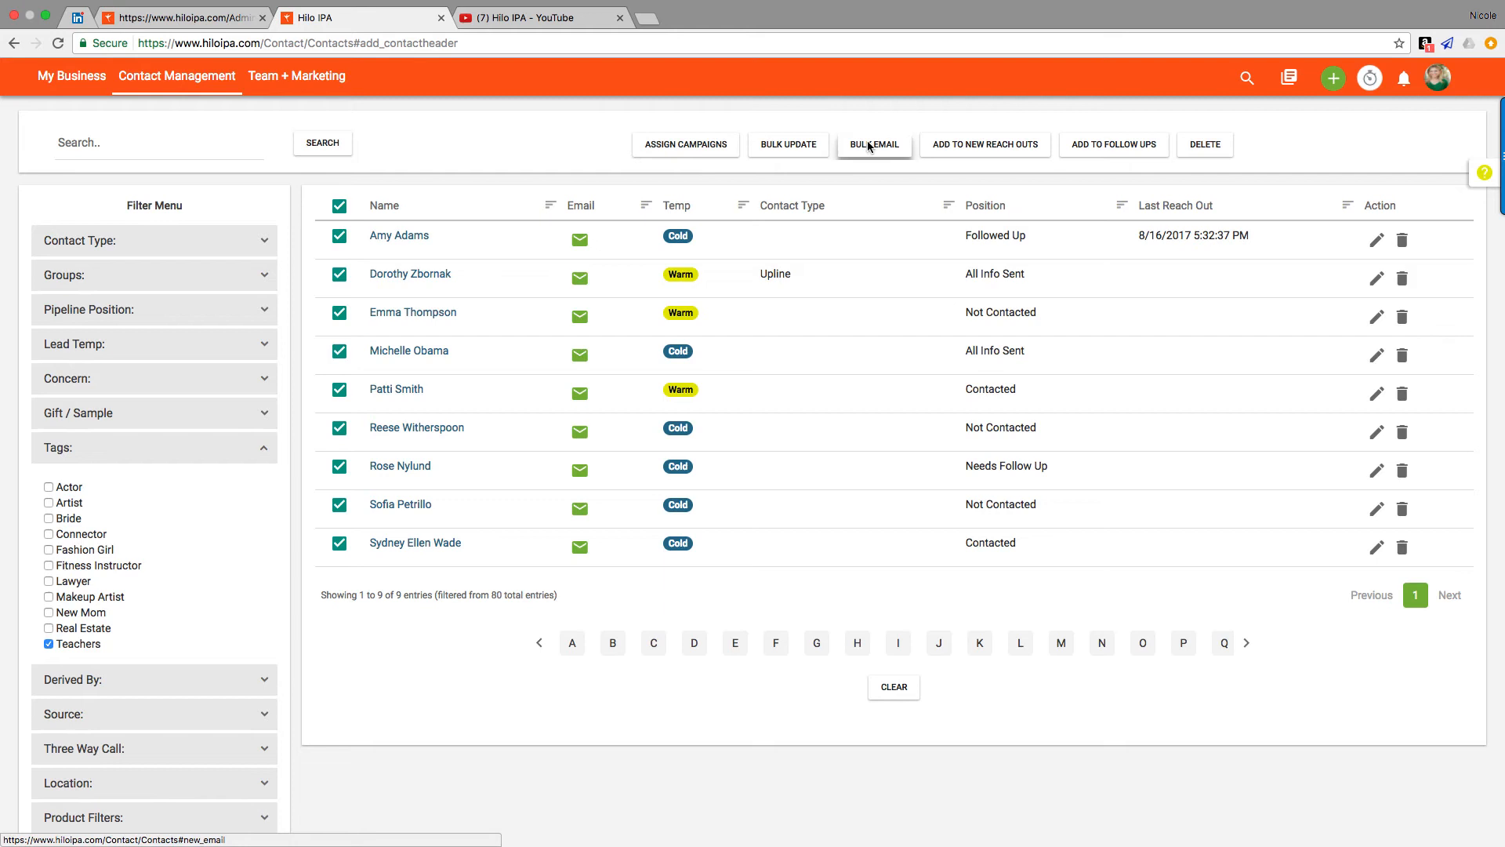
click(873, 144)
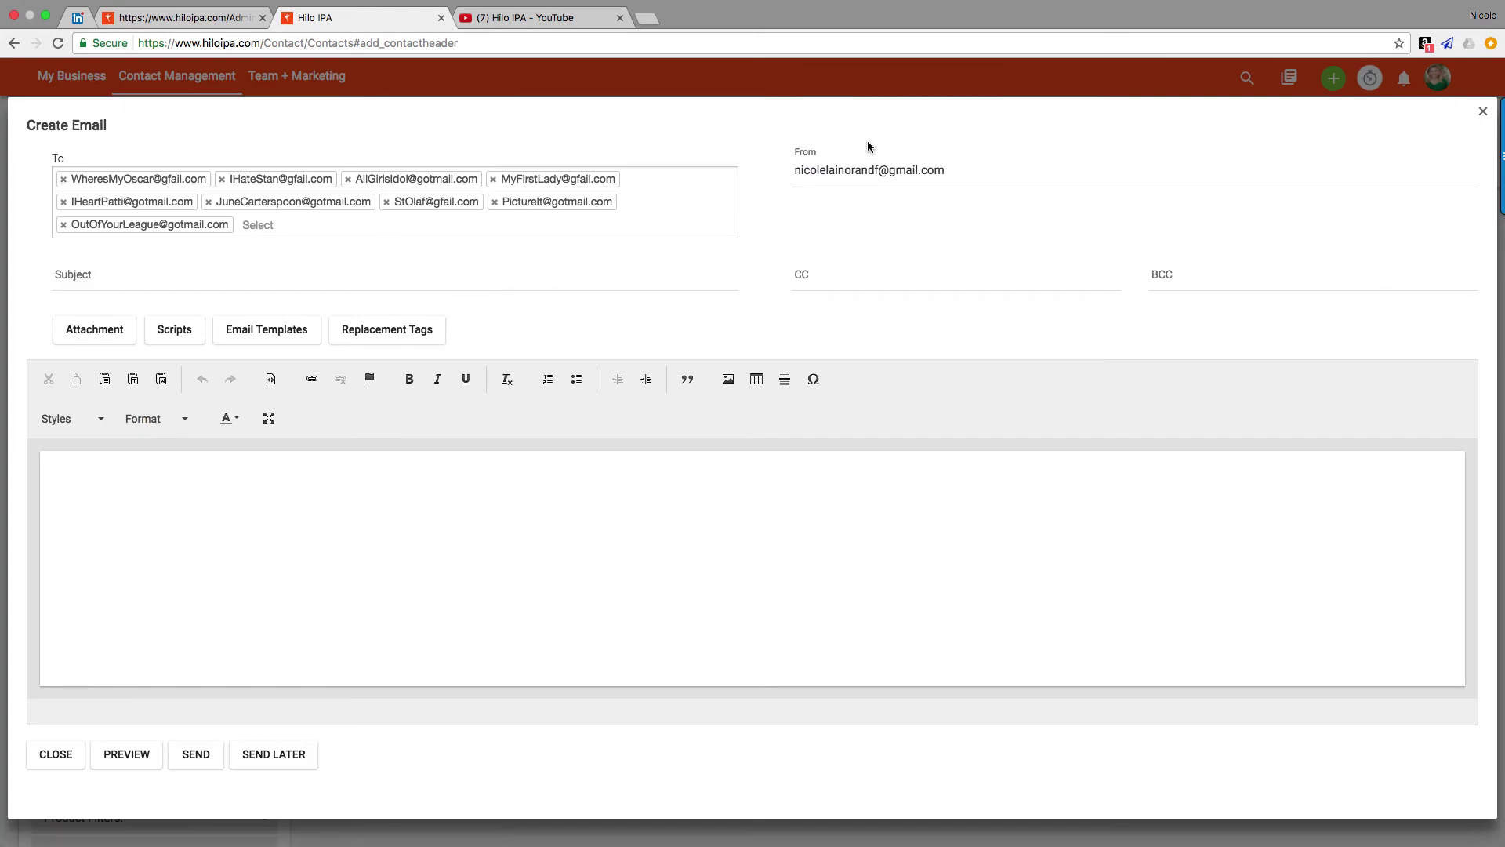
click(384, 201)
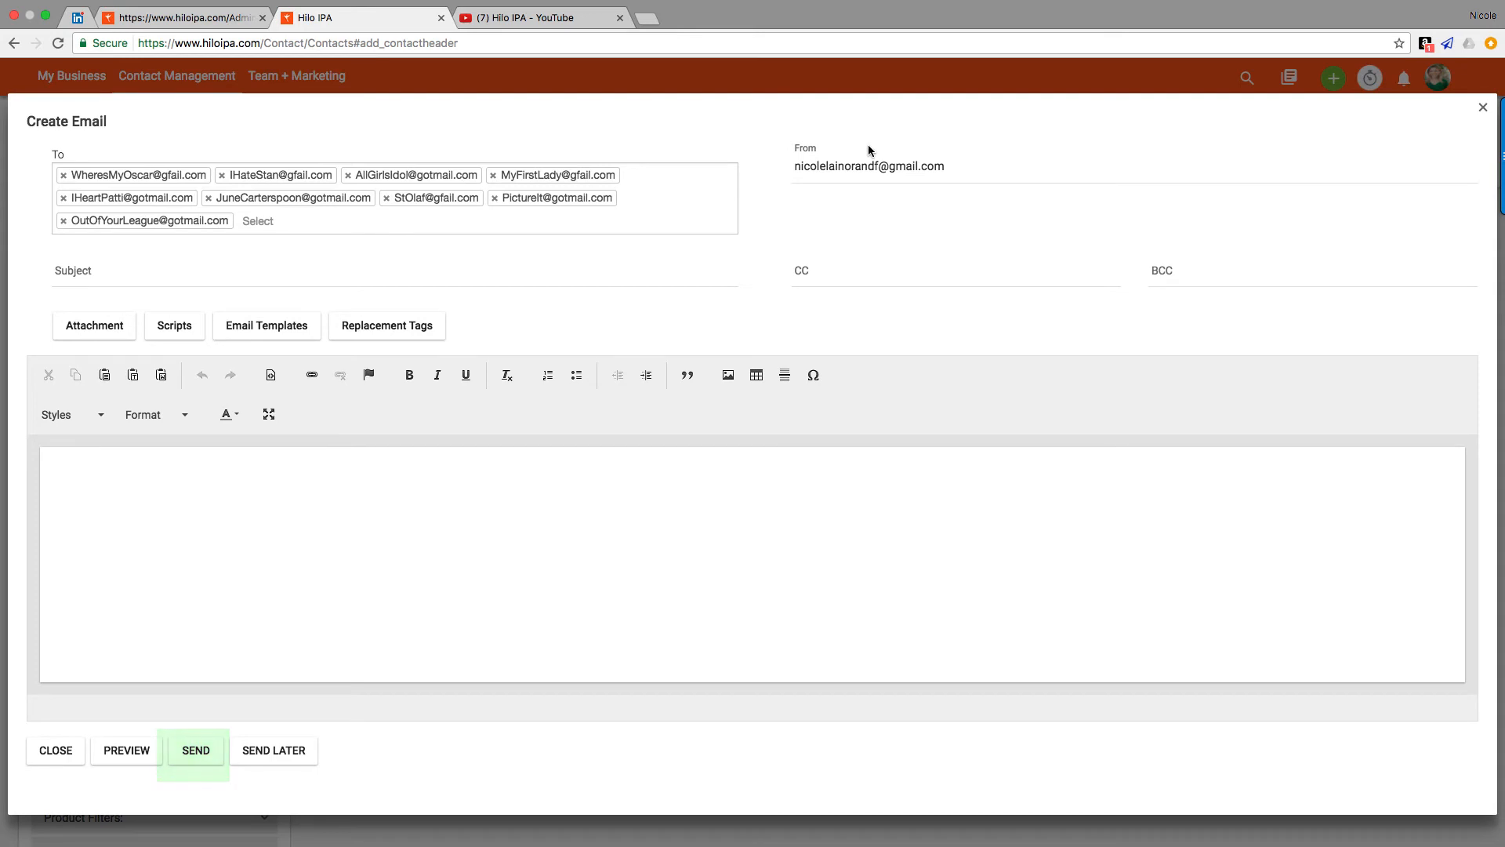
mouse_move(1429, 141)
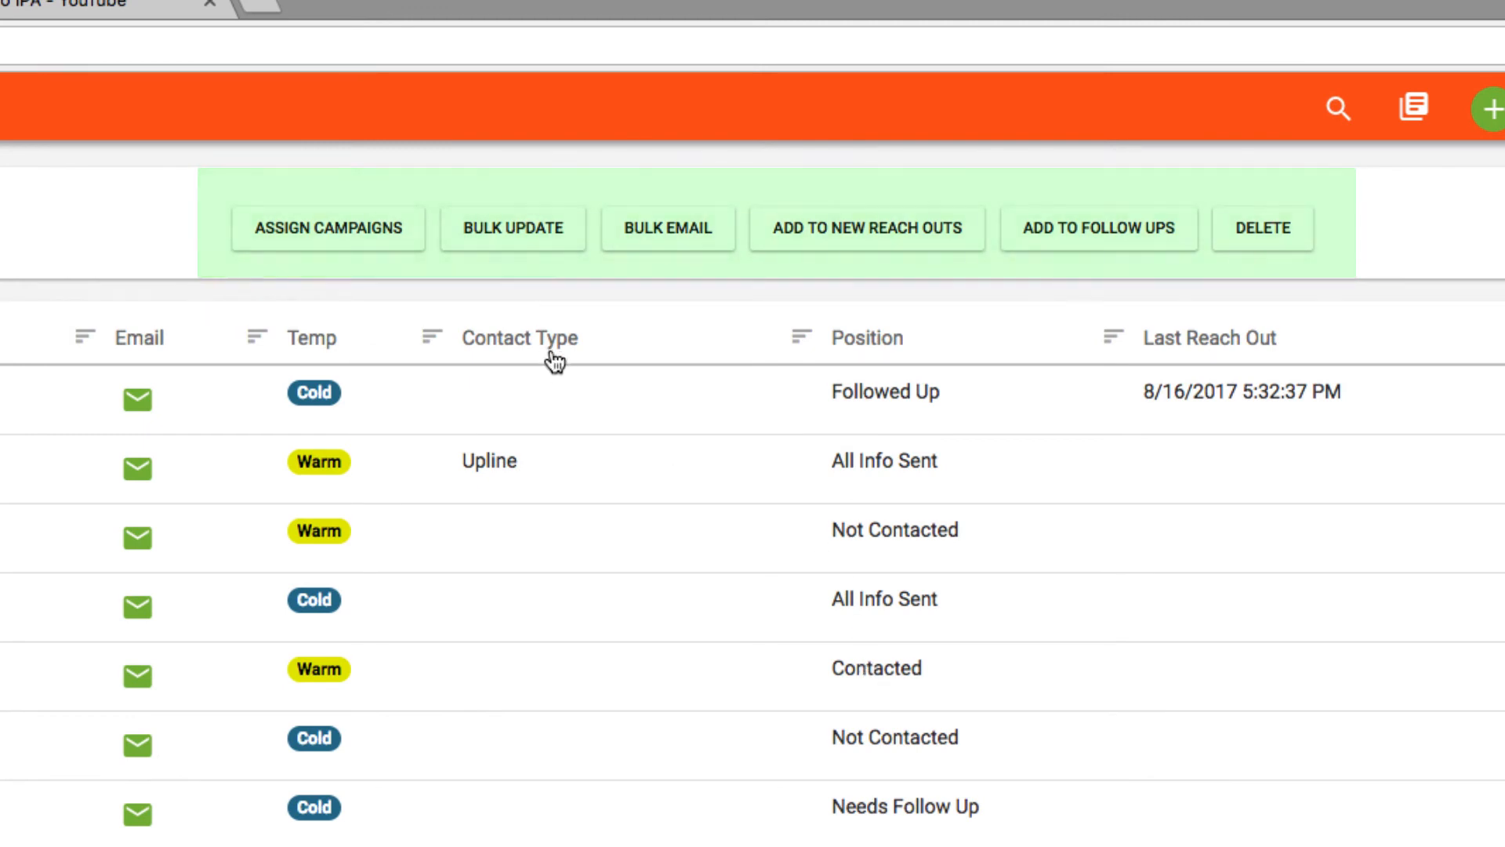
mouse_move(556, 359)
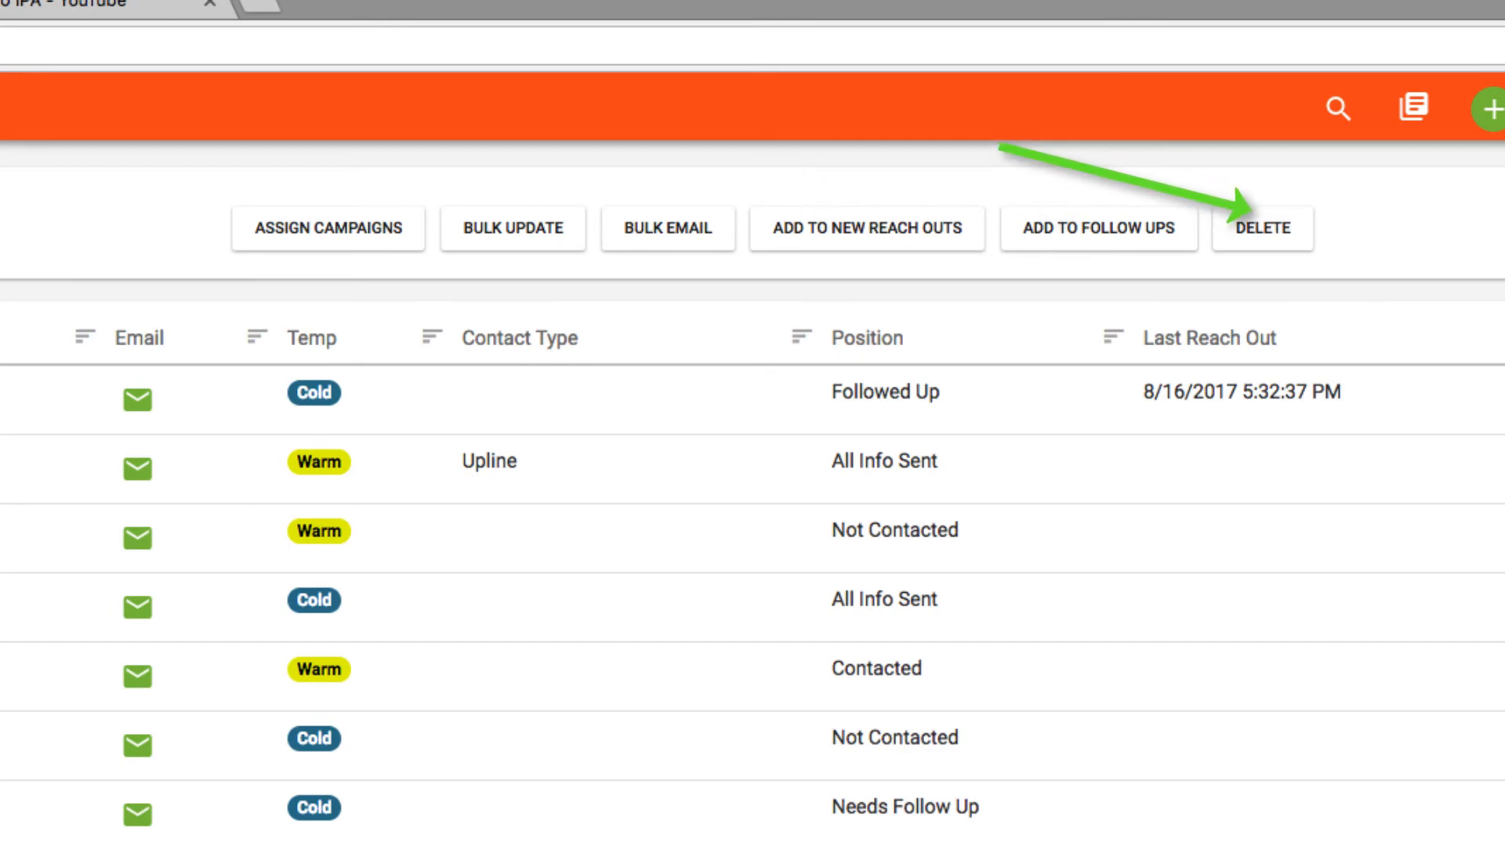
Step: Reset filters so all contacts show again, starting with Alicia Vikander
click(176, 76)
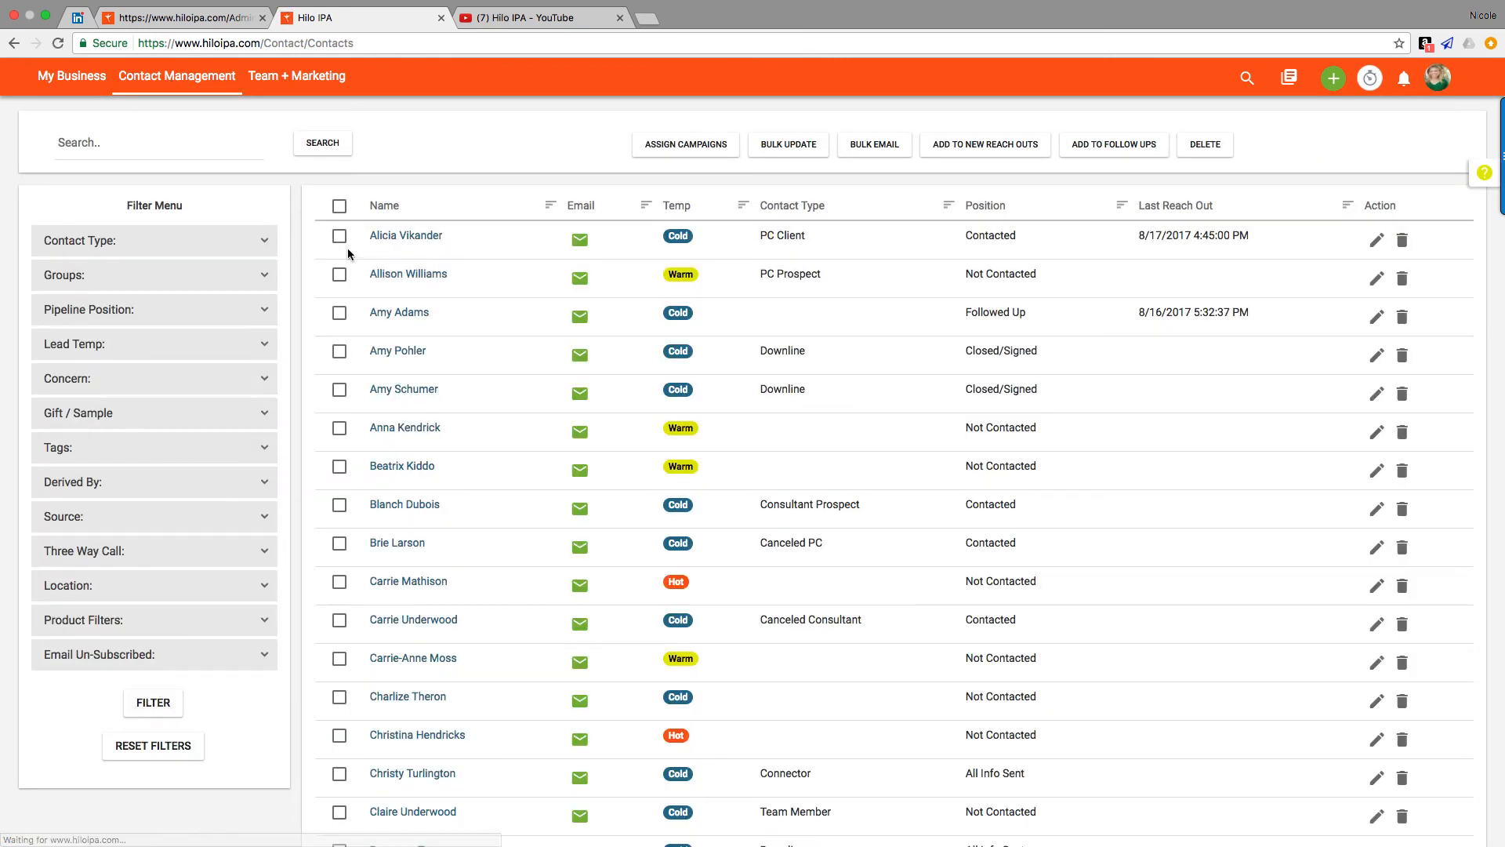
Step: Open Alicia Vikander's record and view her Reach Out Log, Emails, then Products
click(405, 235)
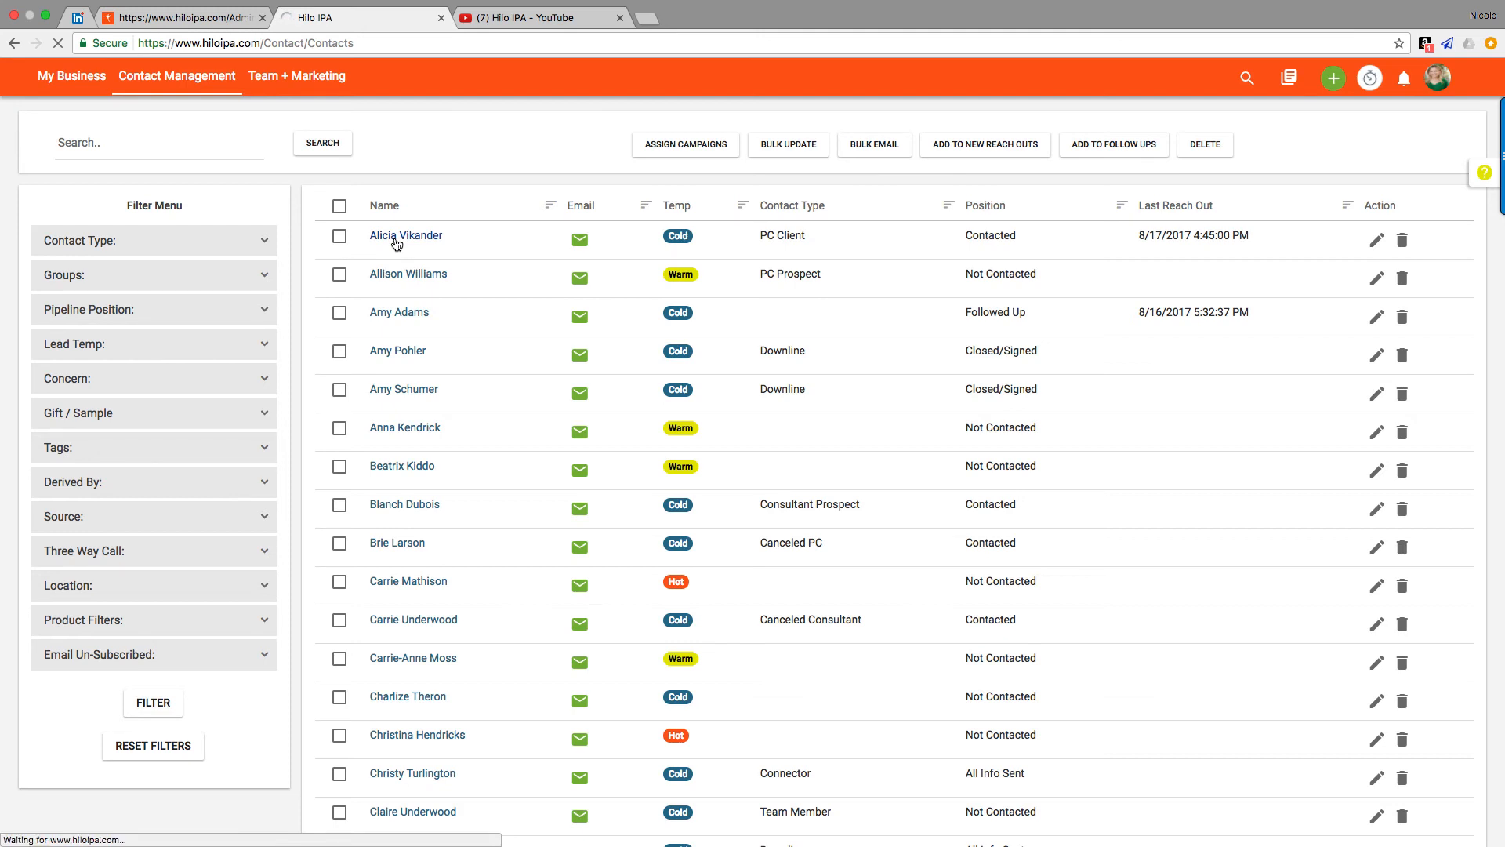
click(405, 235)
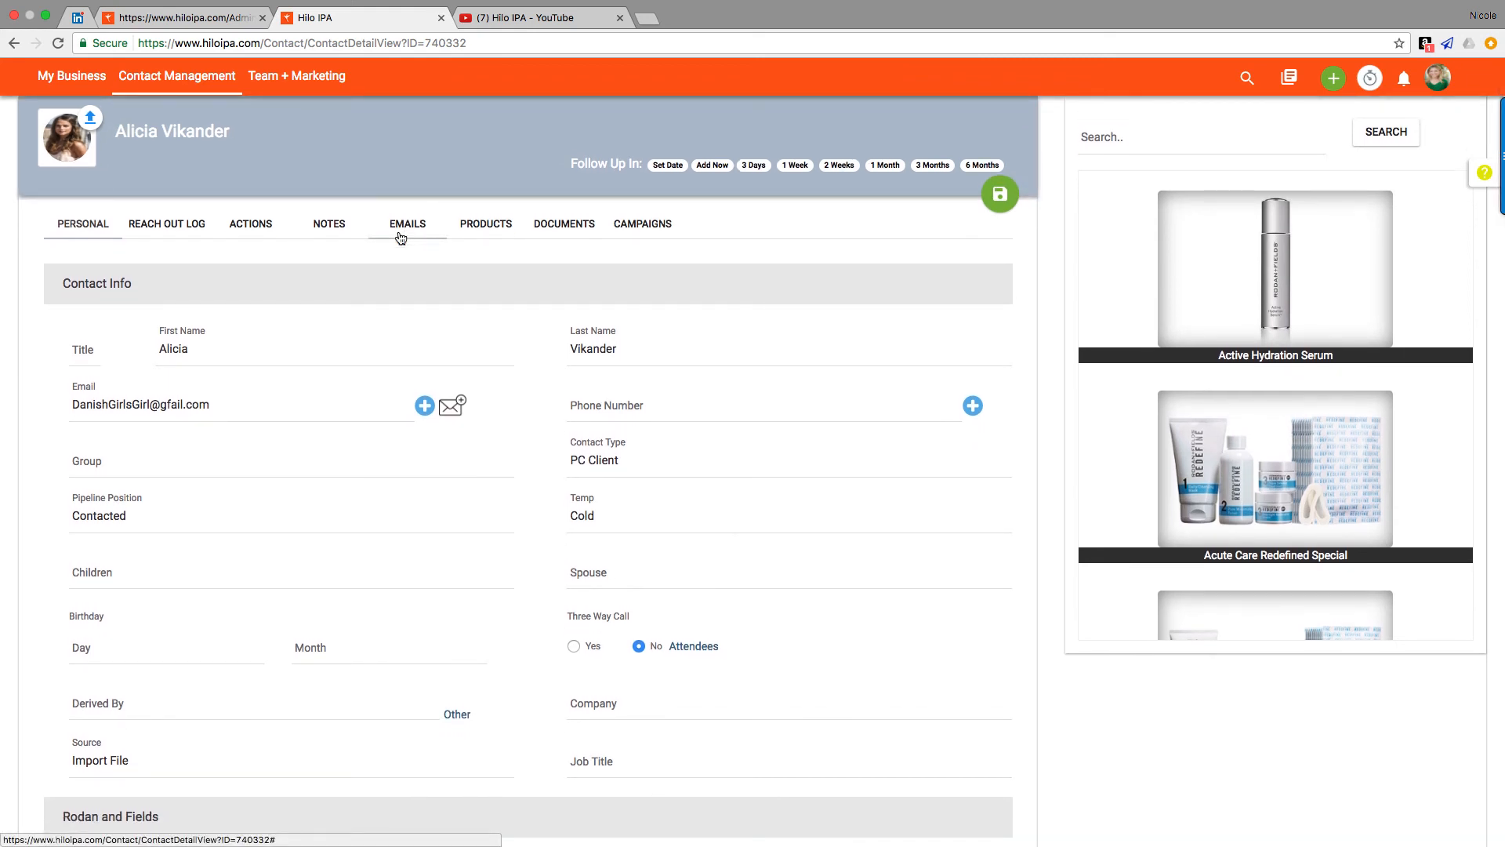
click(166, 227)
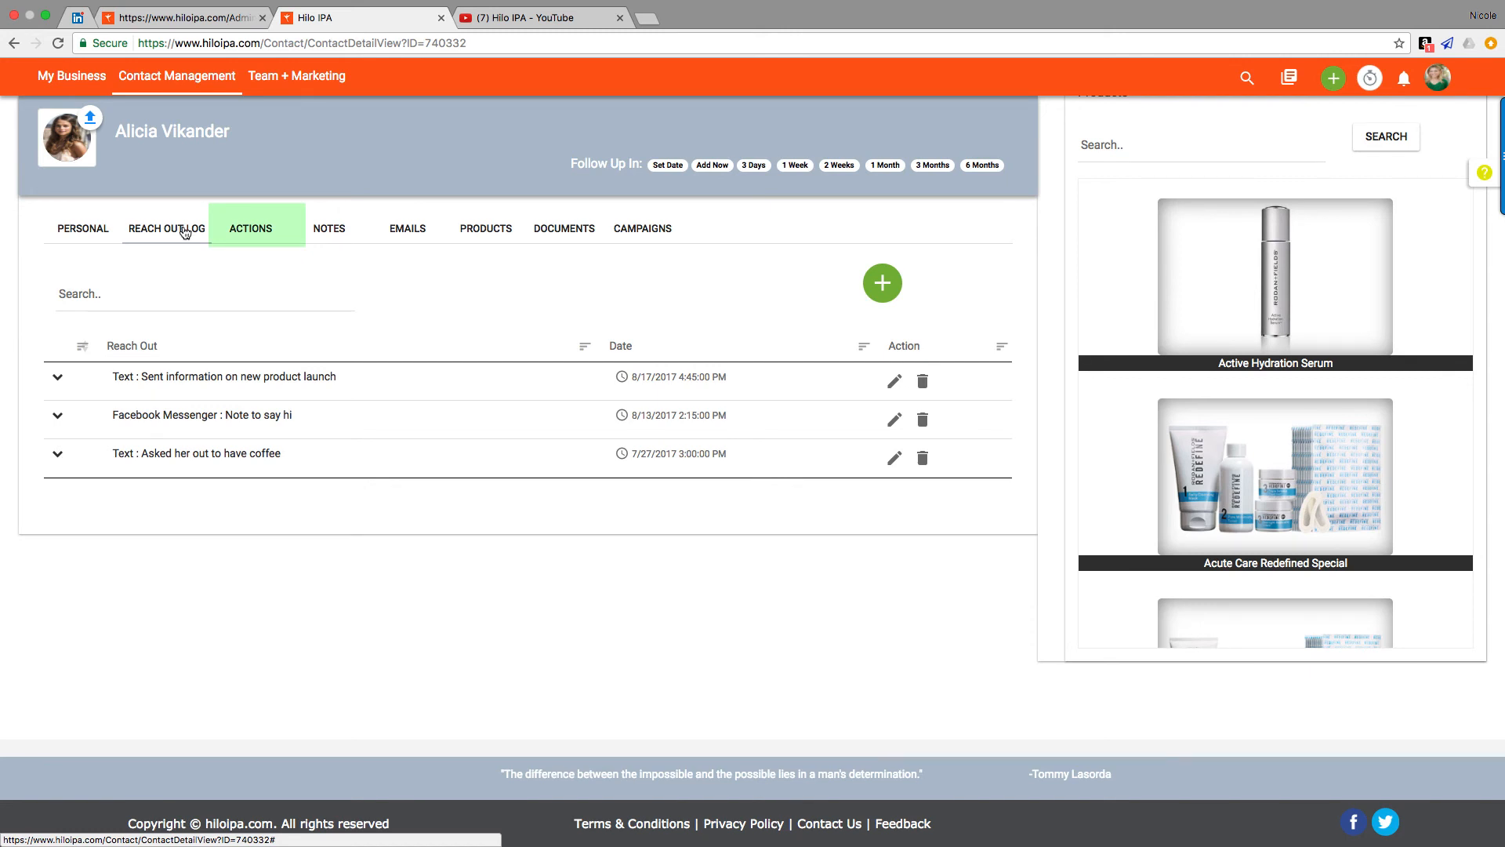
click(406, 228)
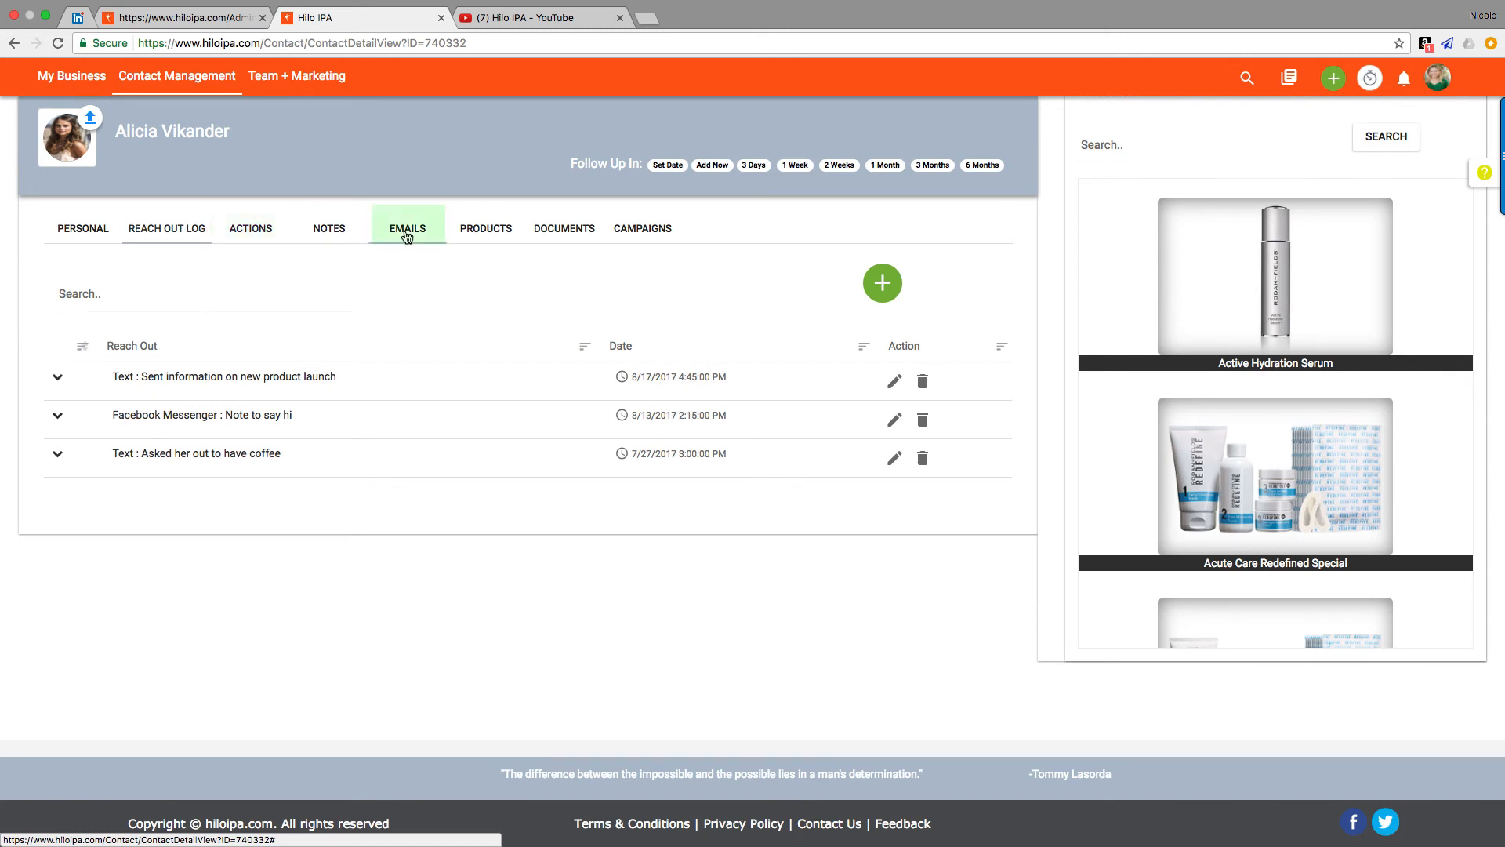
click(406, 228)
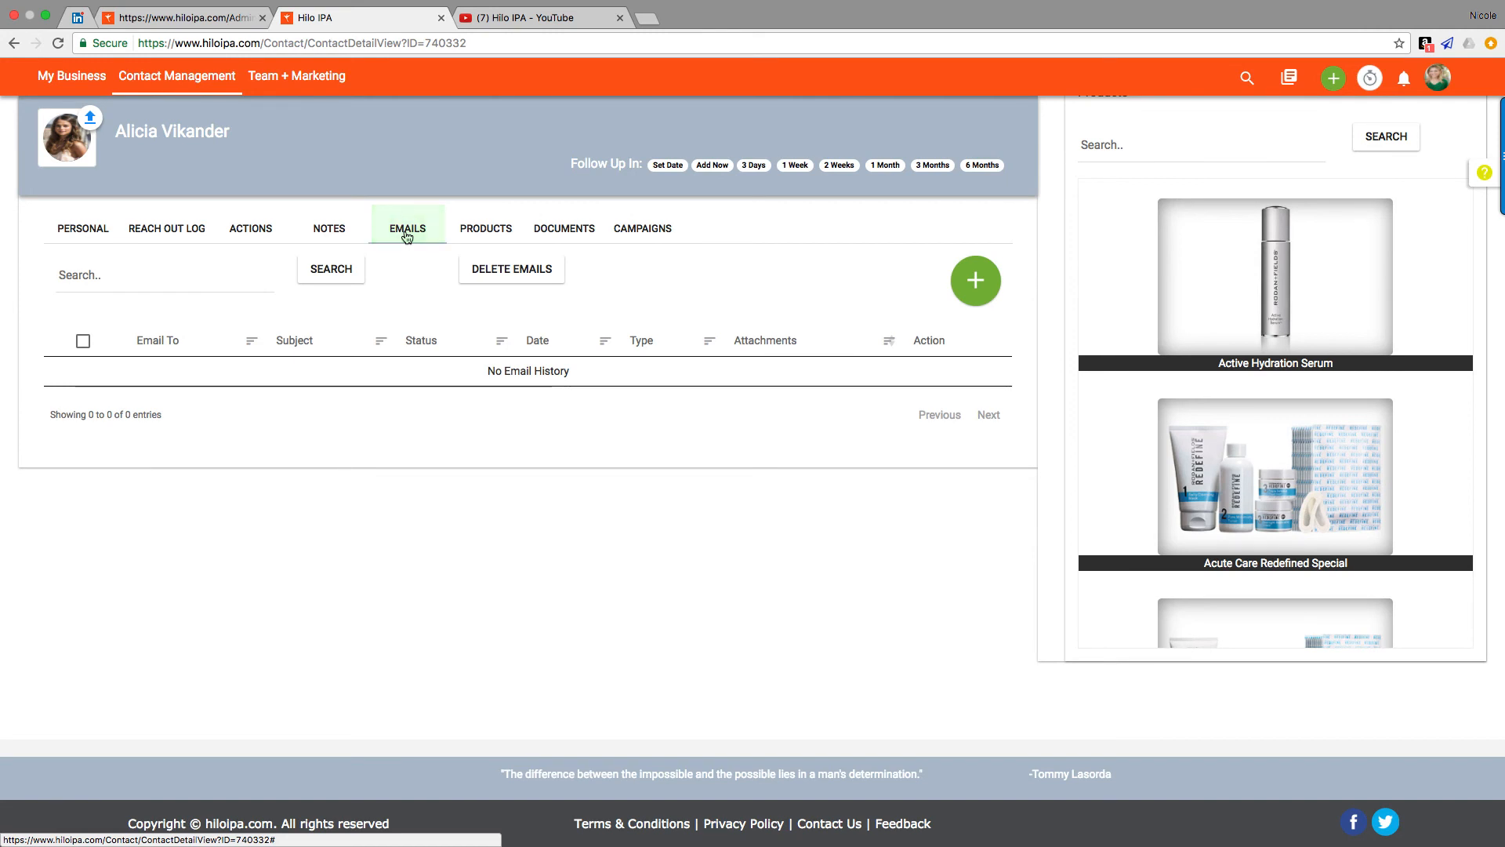
click(486, 224)
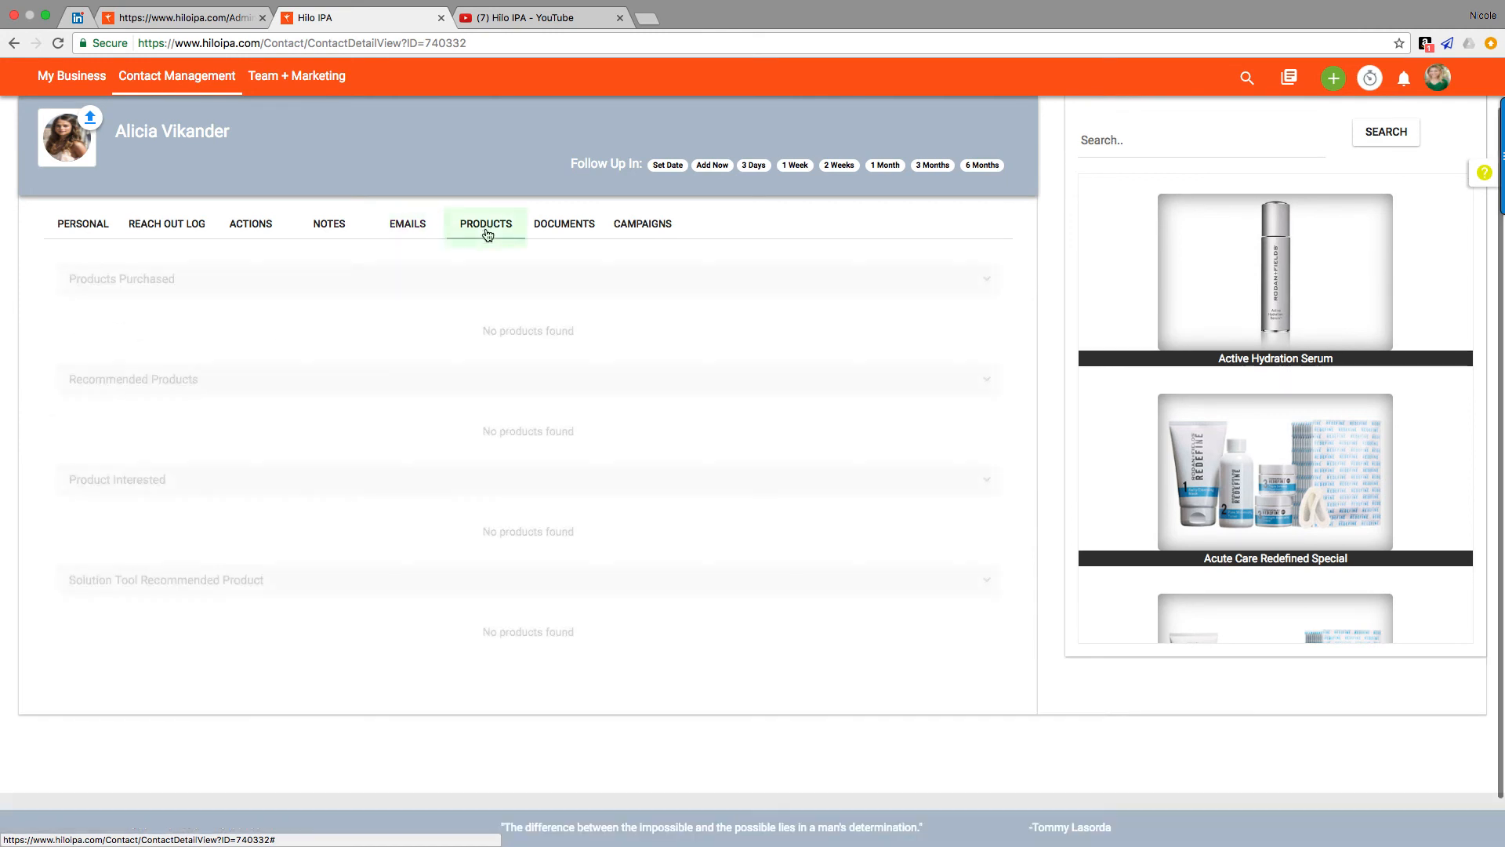
Step: Search products for 'eye' and mark REDEFINE Multi-Function Eye Cream as purchased
click(485, 227)
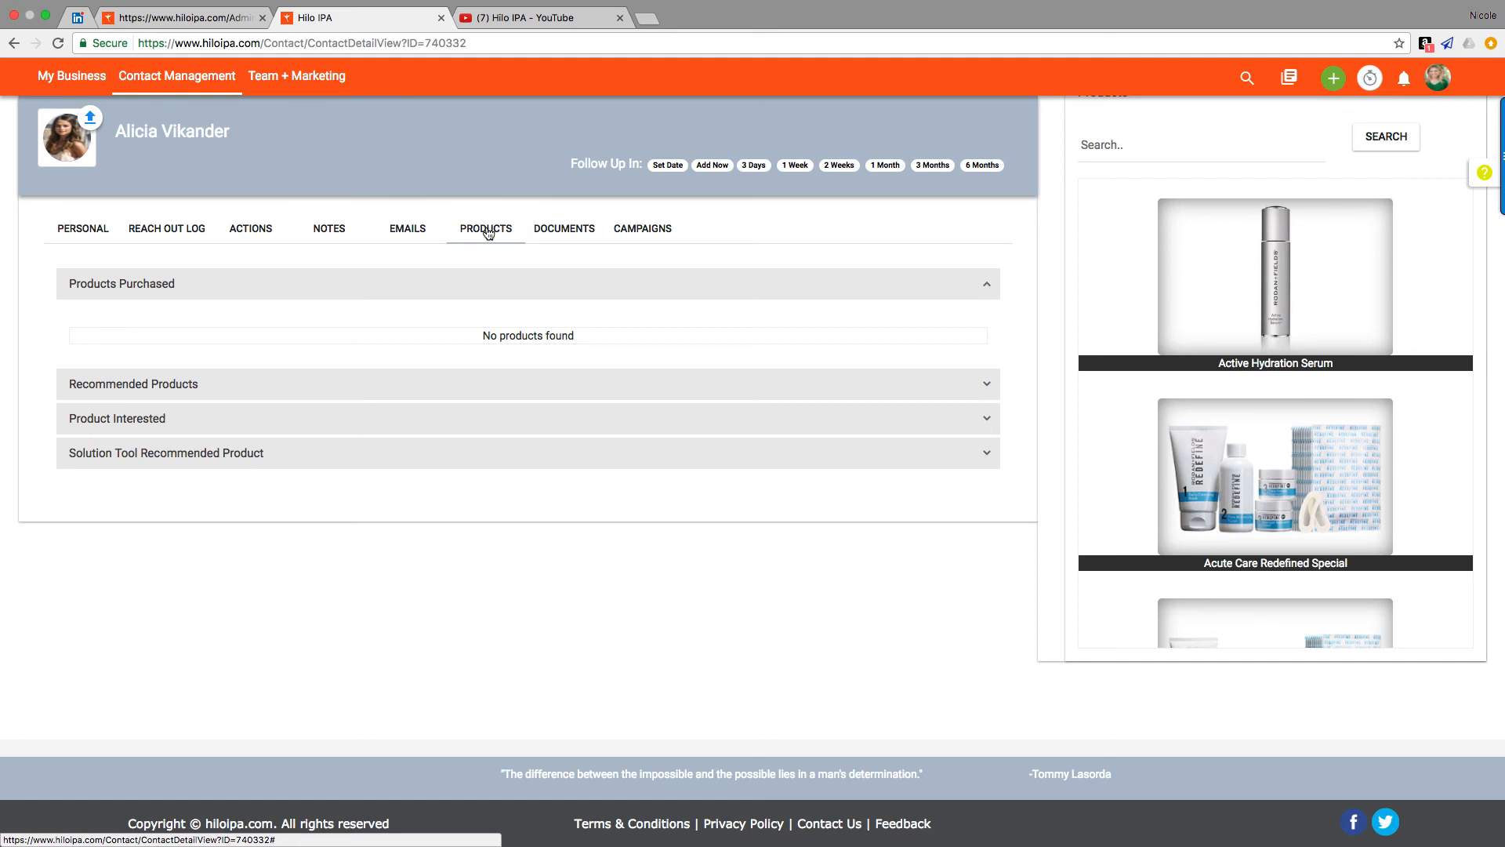
mouse_move(1044, 213)
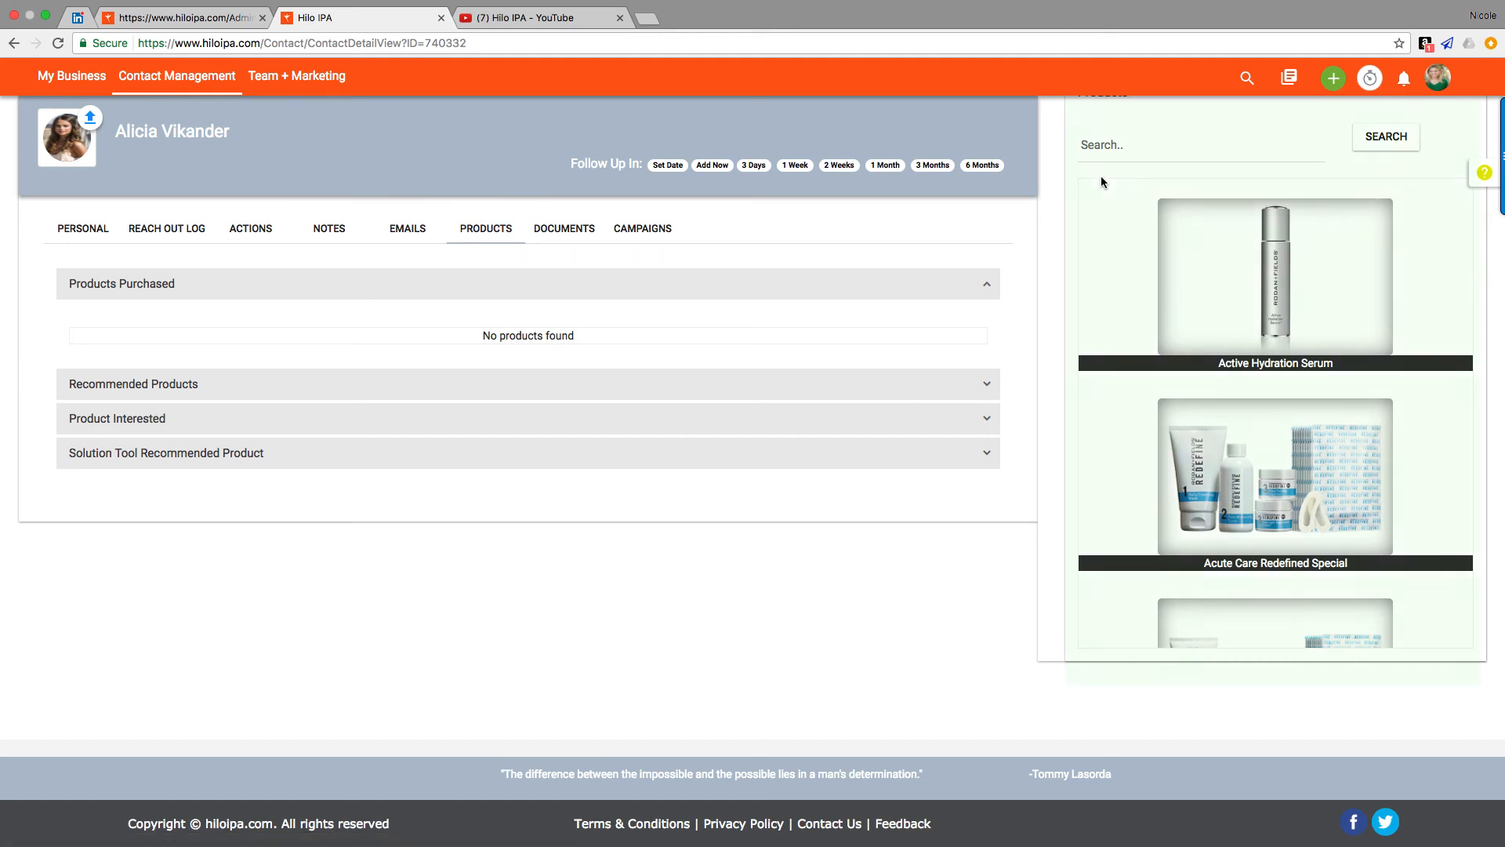
click(1200, 145)
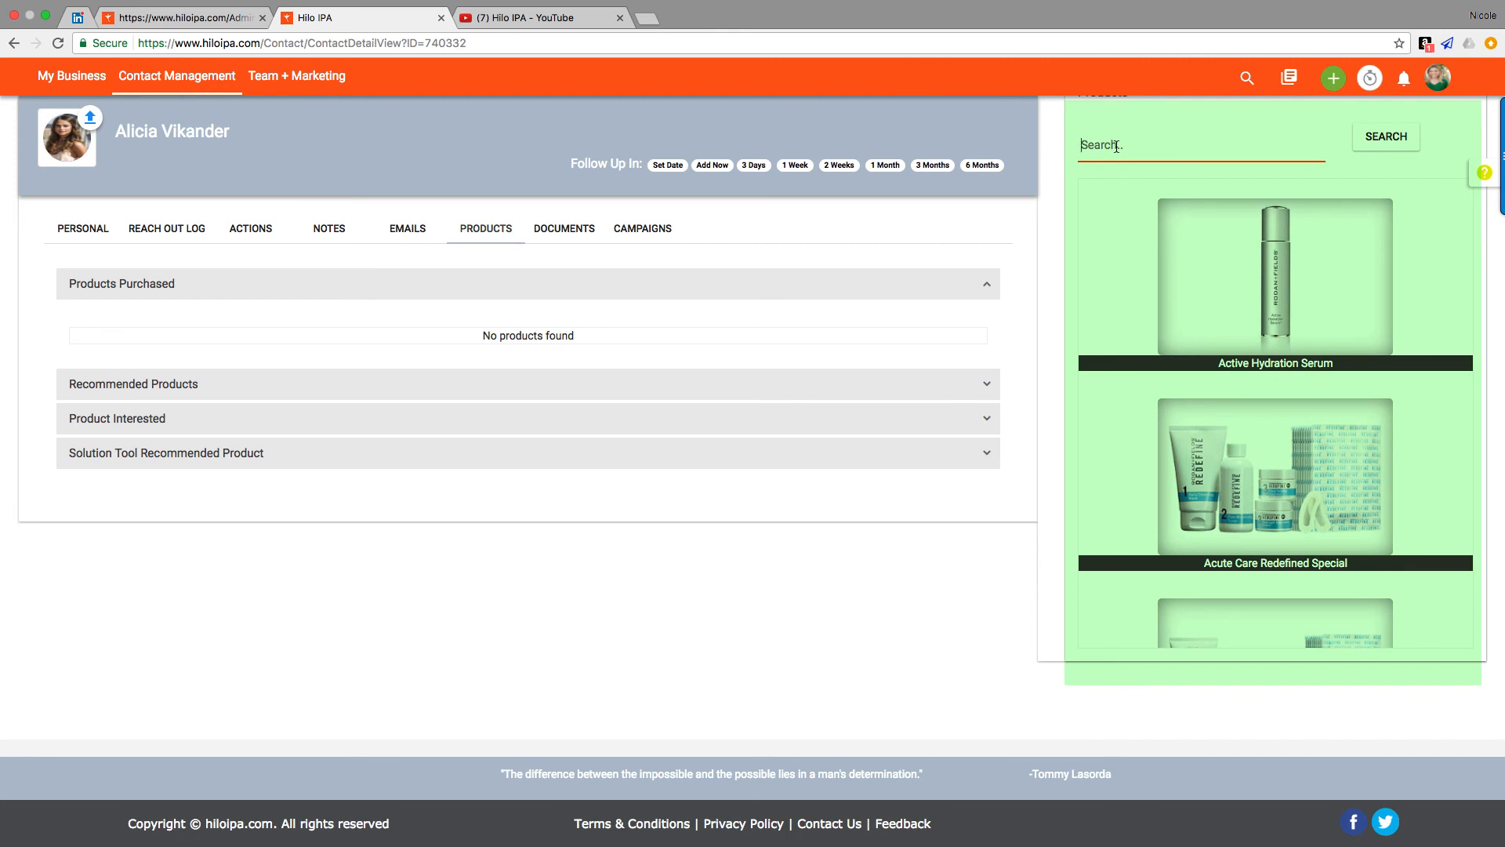
text(eye)
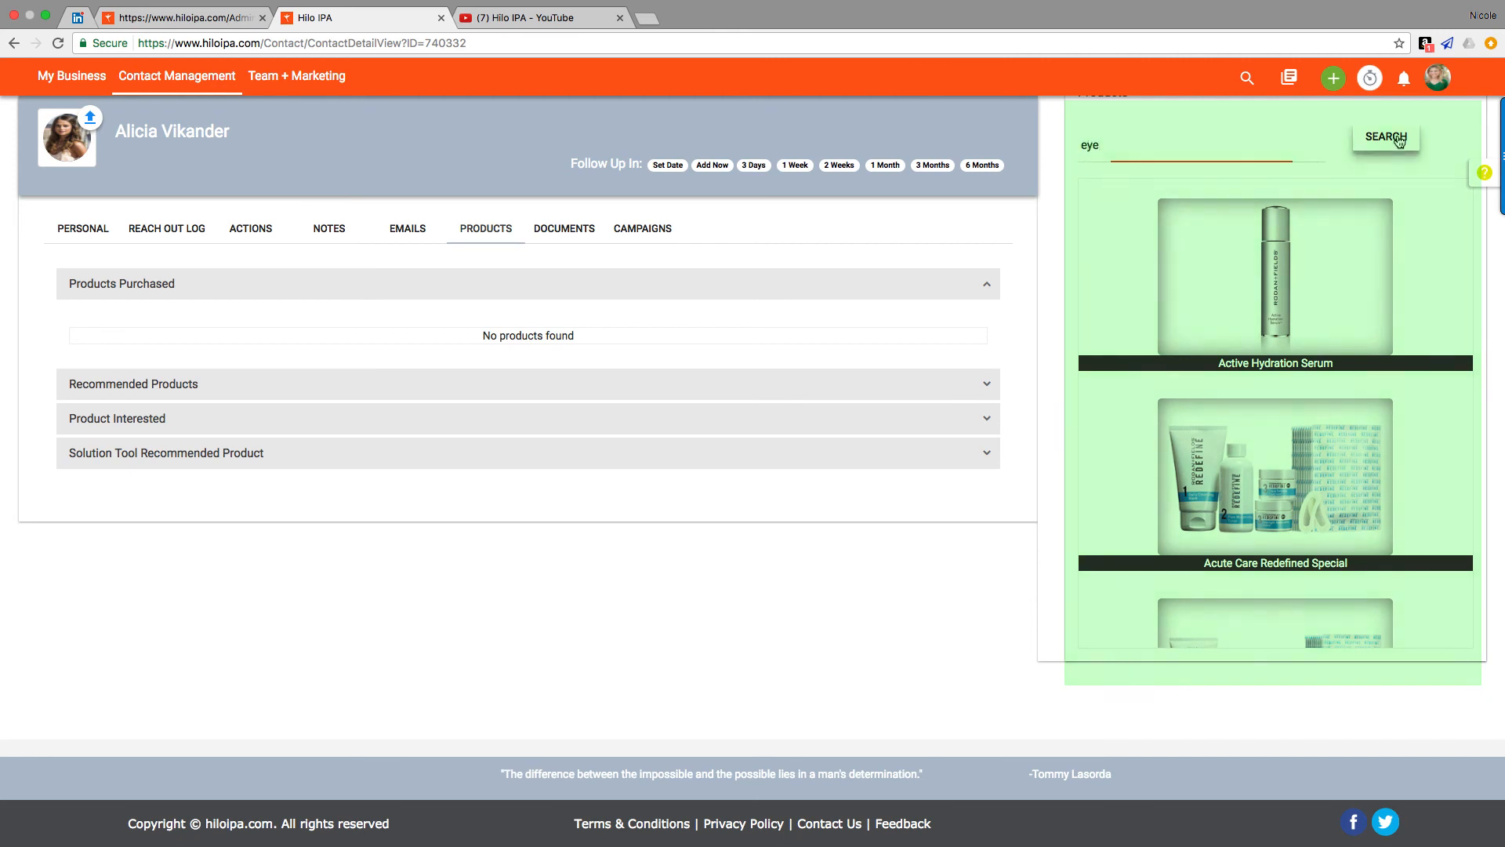
click(1385, 138)
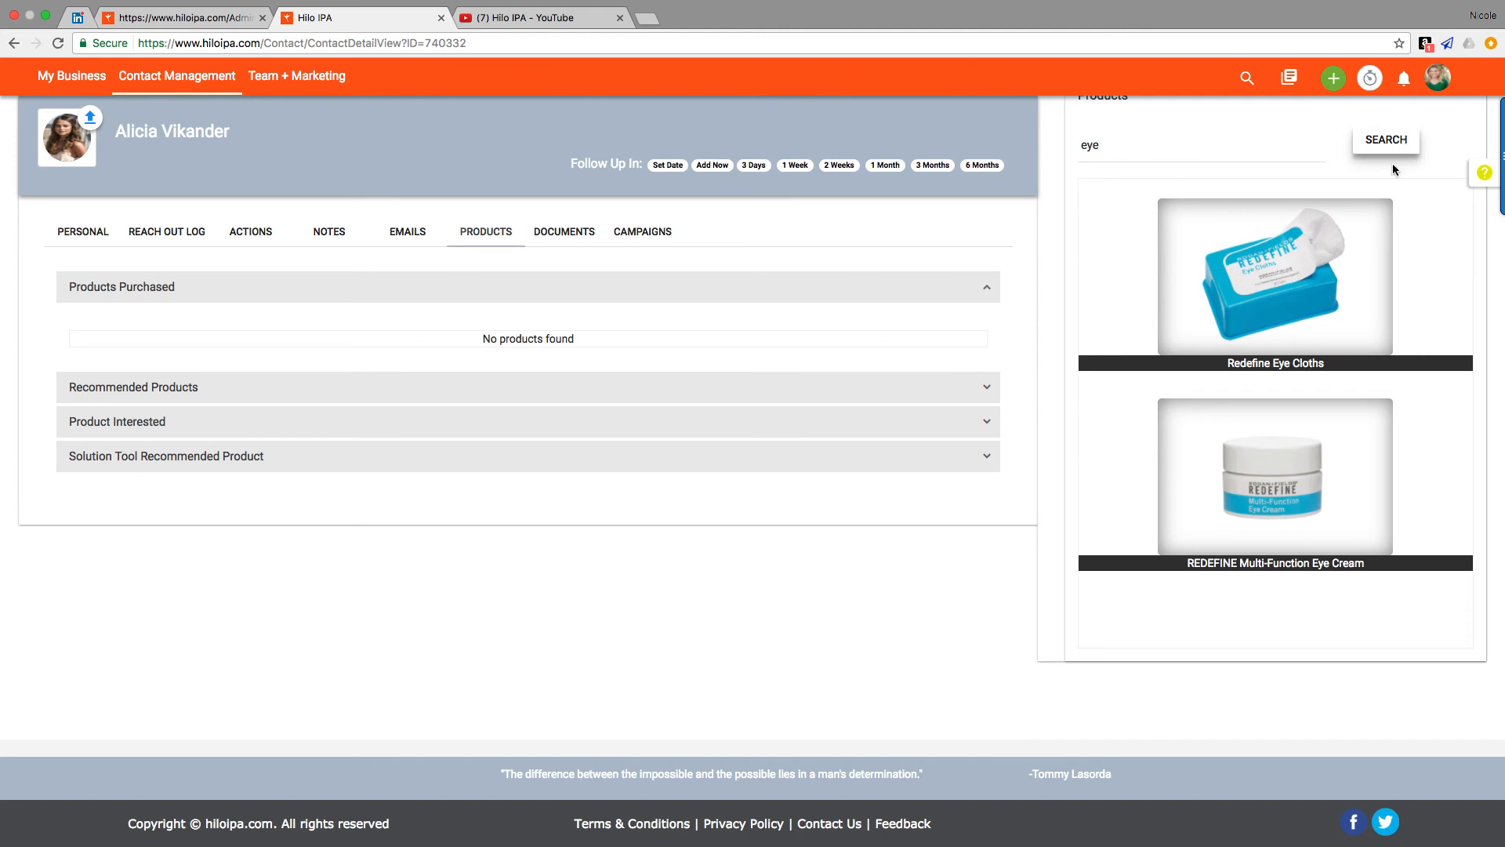
click(1275, 476)
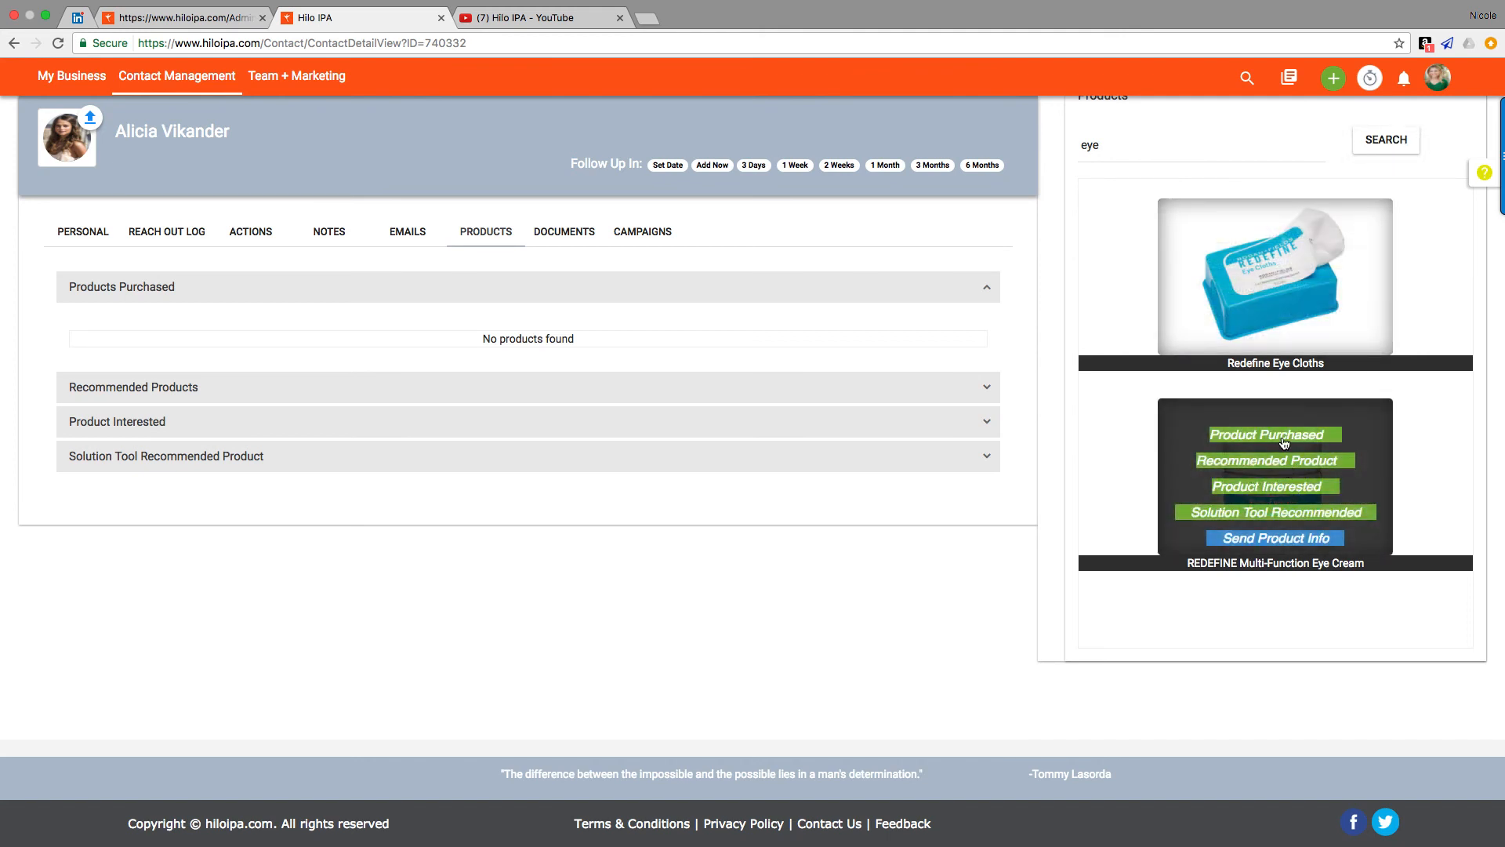
click(1270, 433)
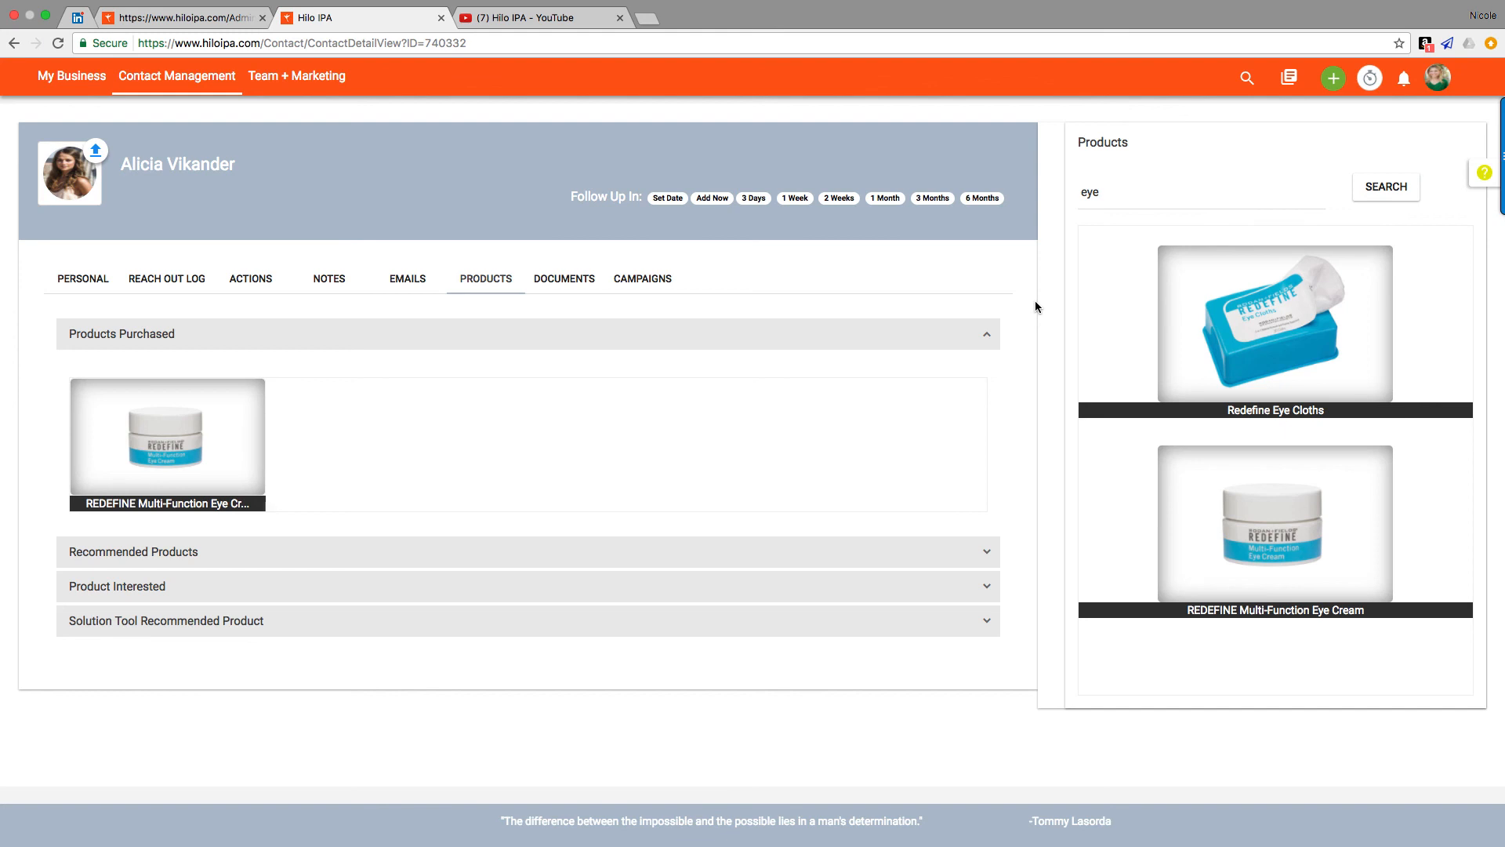
mouse_move(1041, 306)
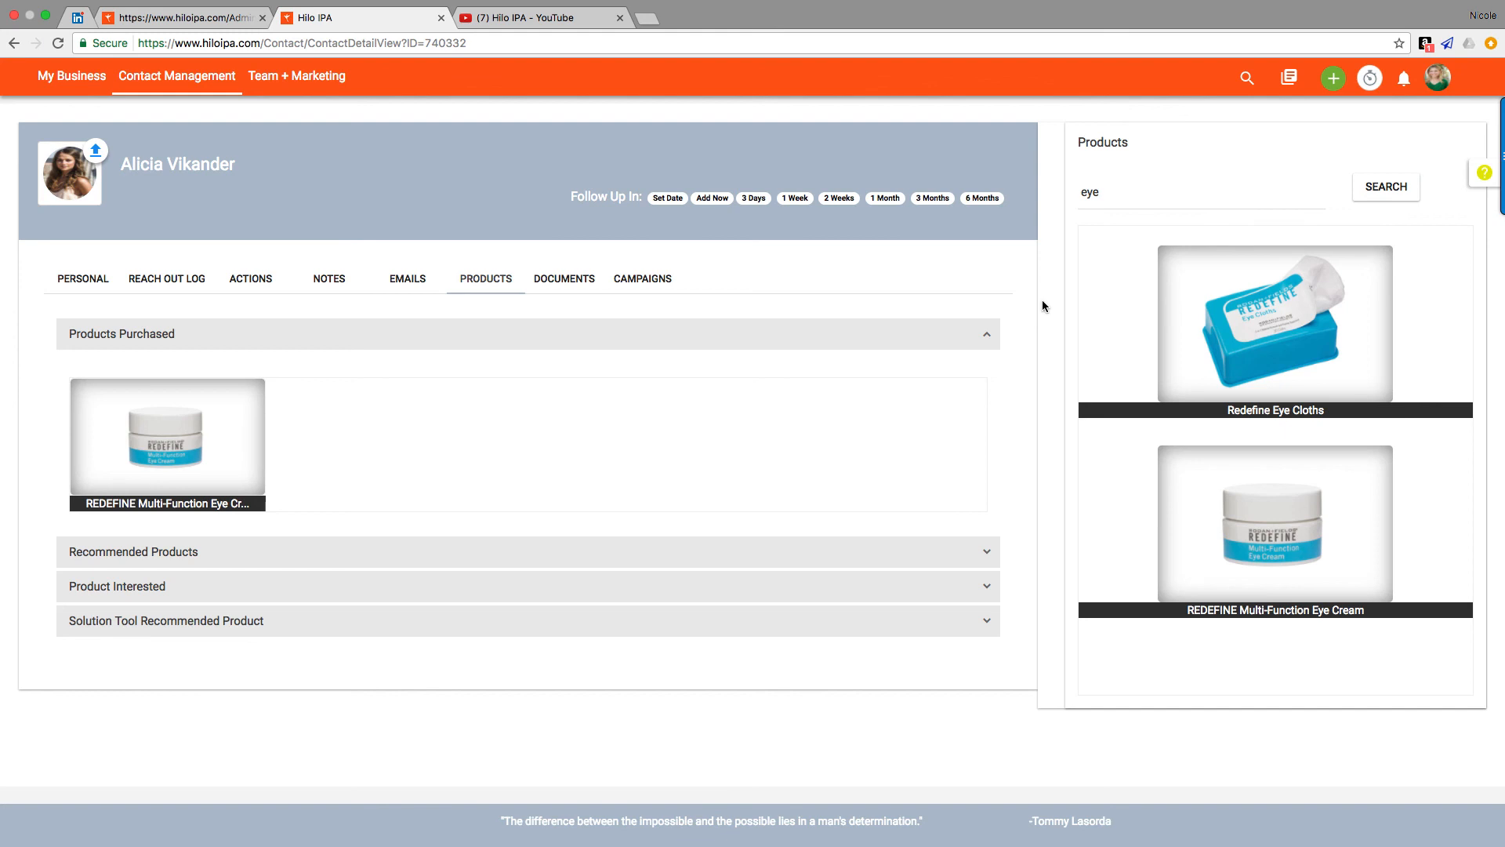
Step: Schedule Alicia's follow-up in 3 days and view the Goal Tracker
click(753, 198)
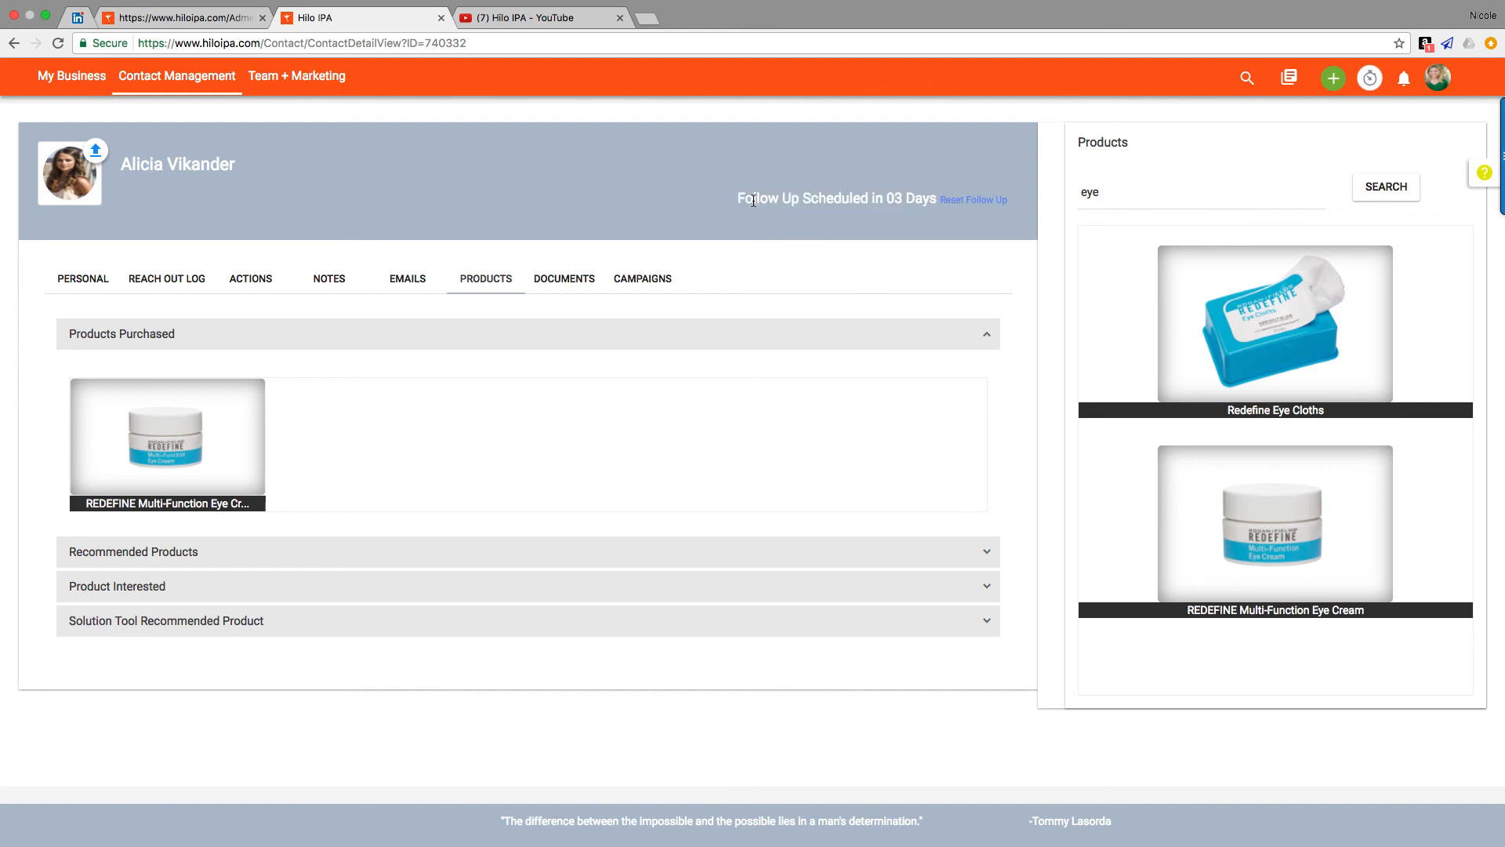
click(972, 200)
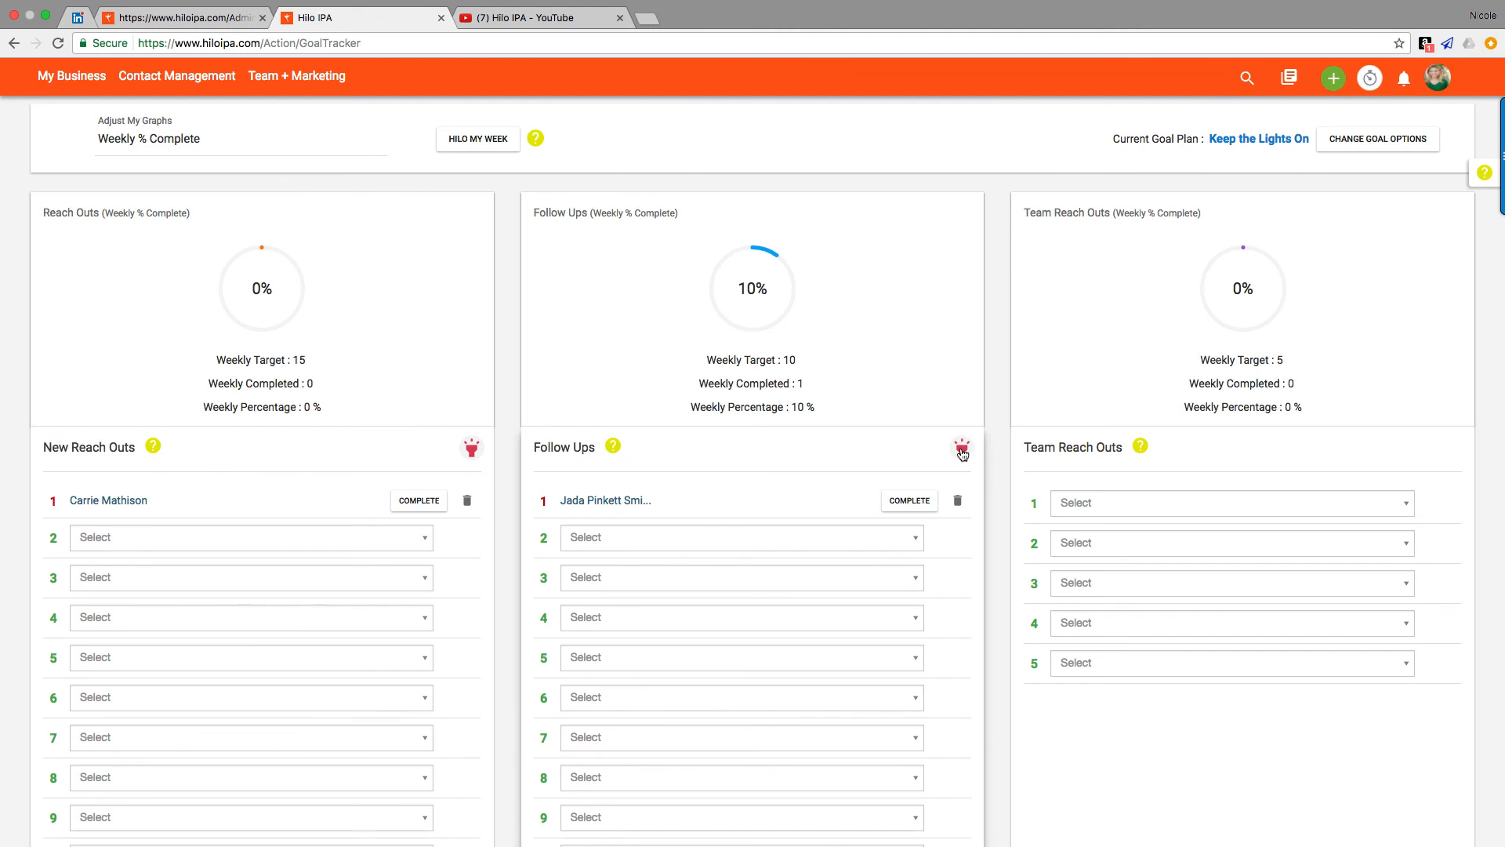
click(961, 449)
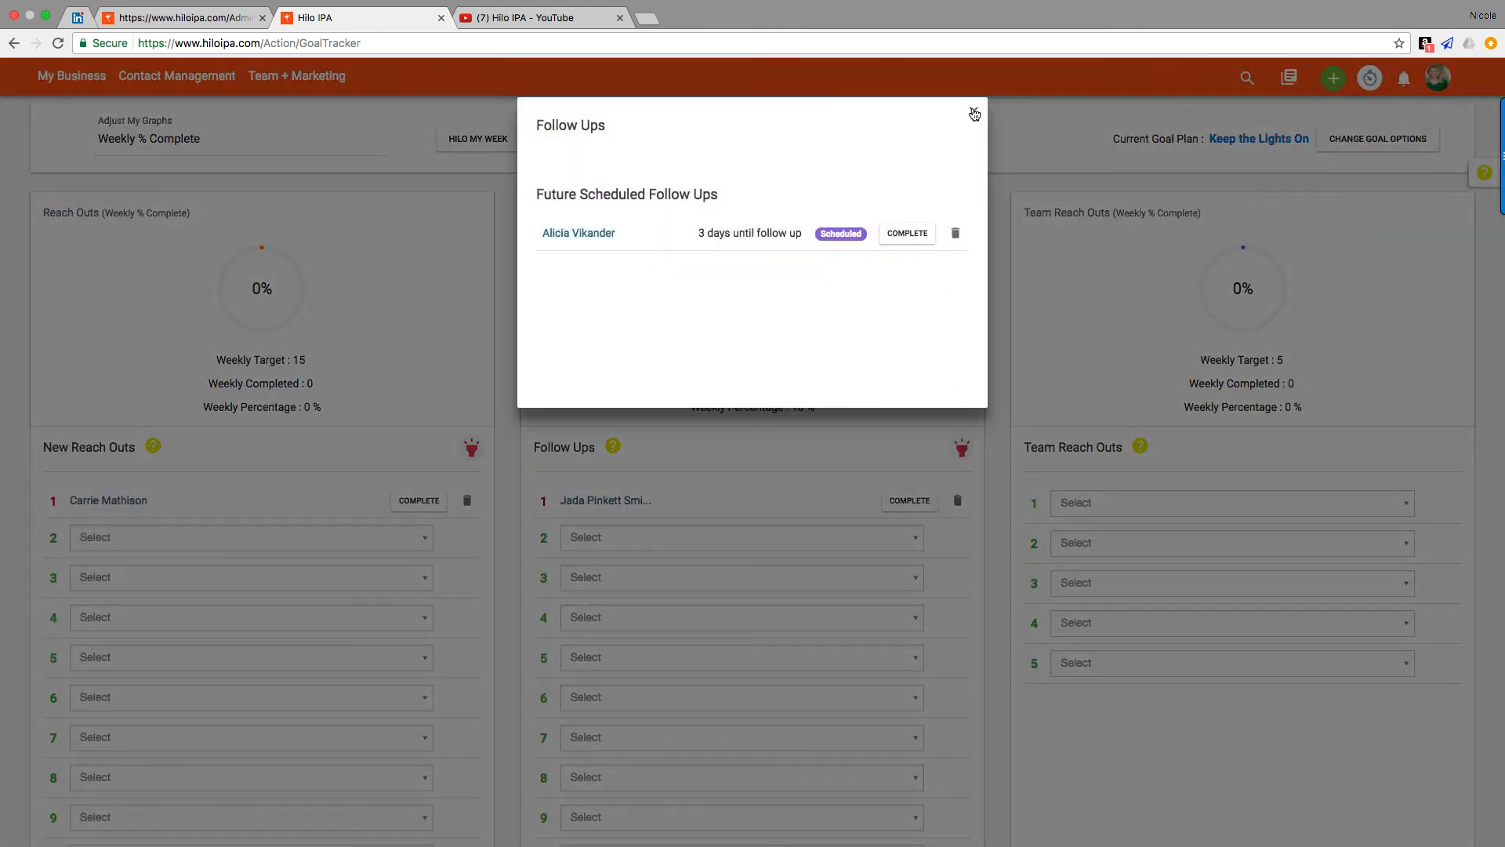
click(974, 113)
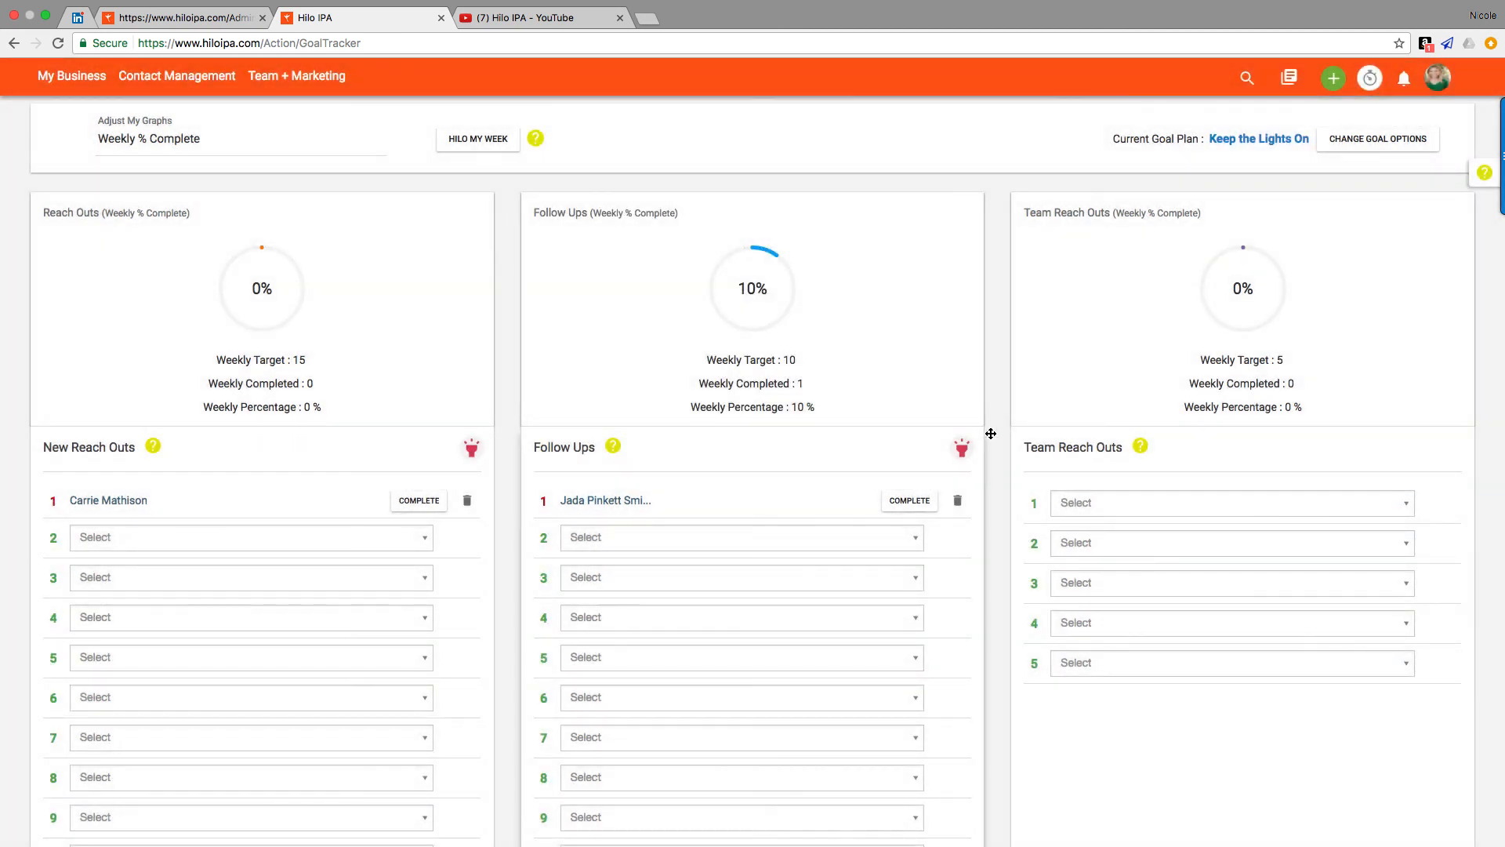